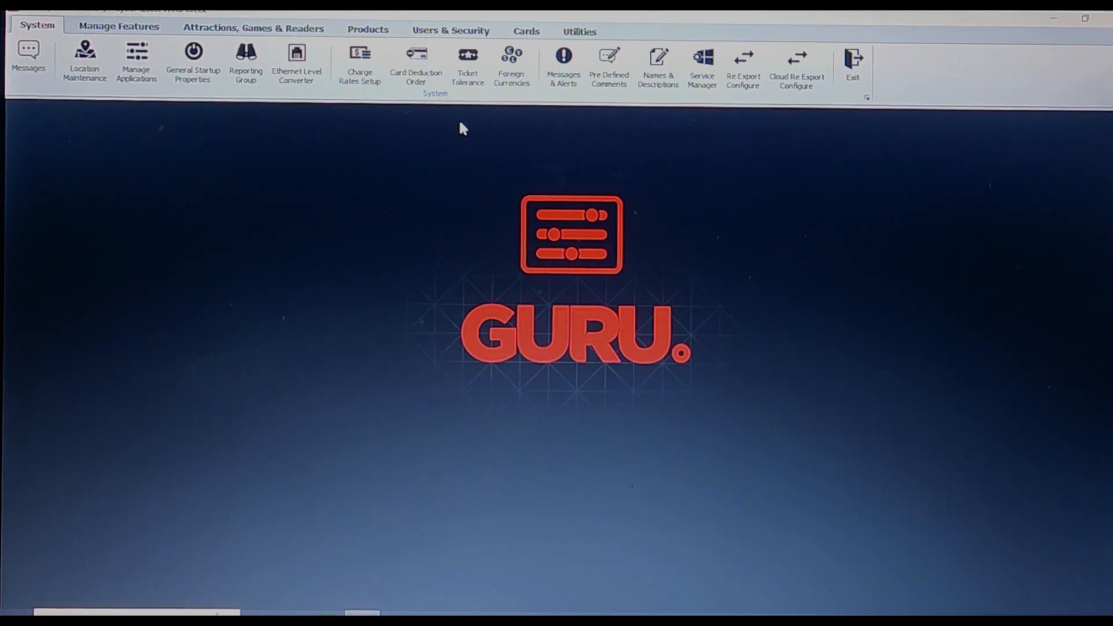
pyautogui.moveTo(490, 143)
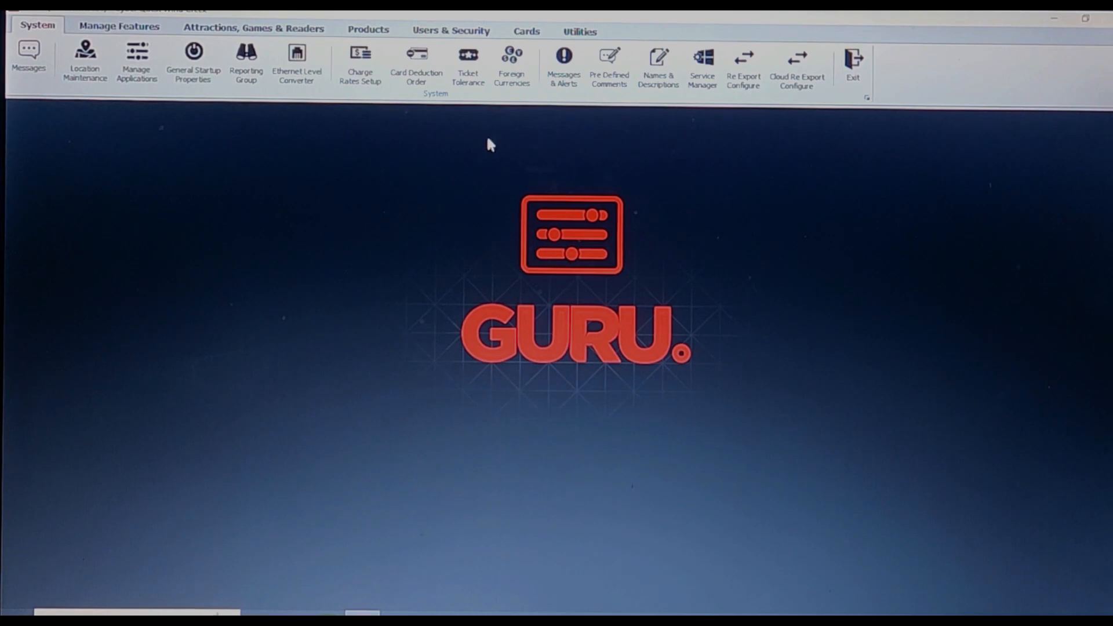
pyautogui.moveTo(389, 177)
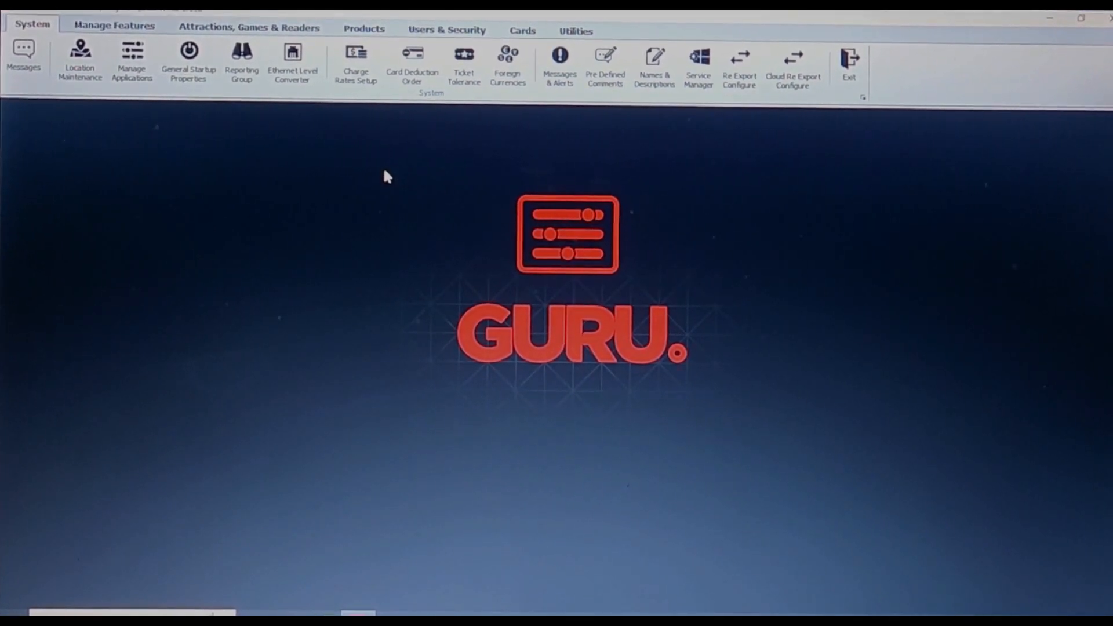
pyautogui.moveTo(379, 185)
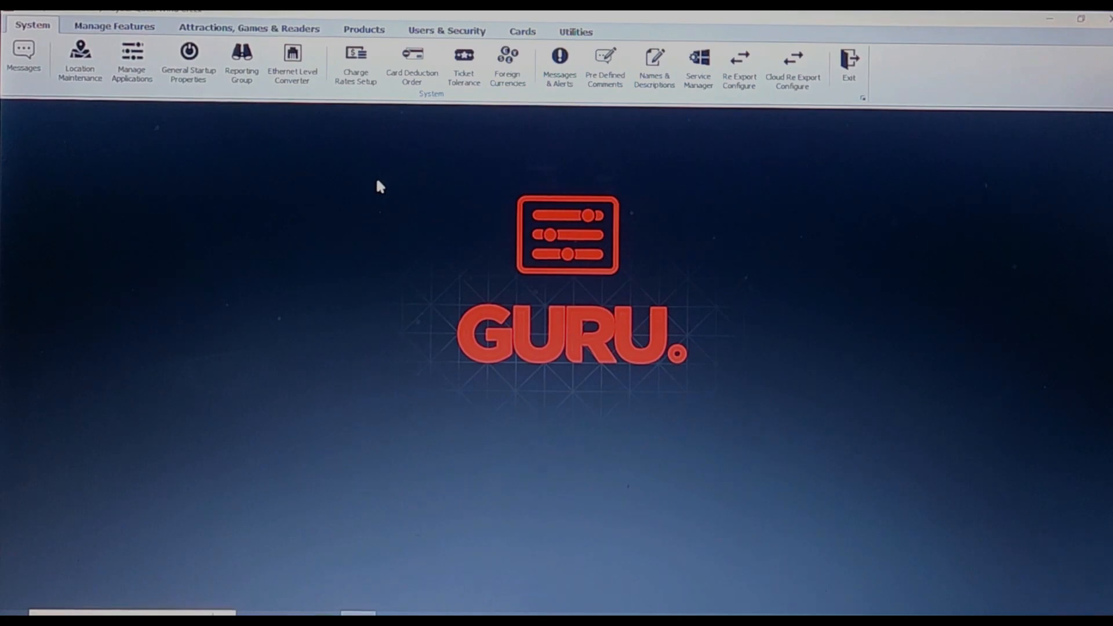
pyautogui.moveTo(126, 187)
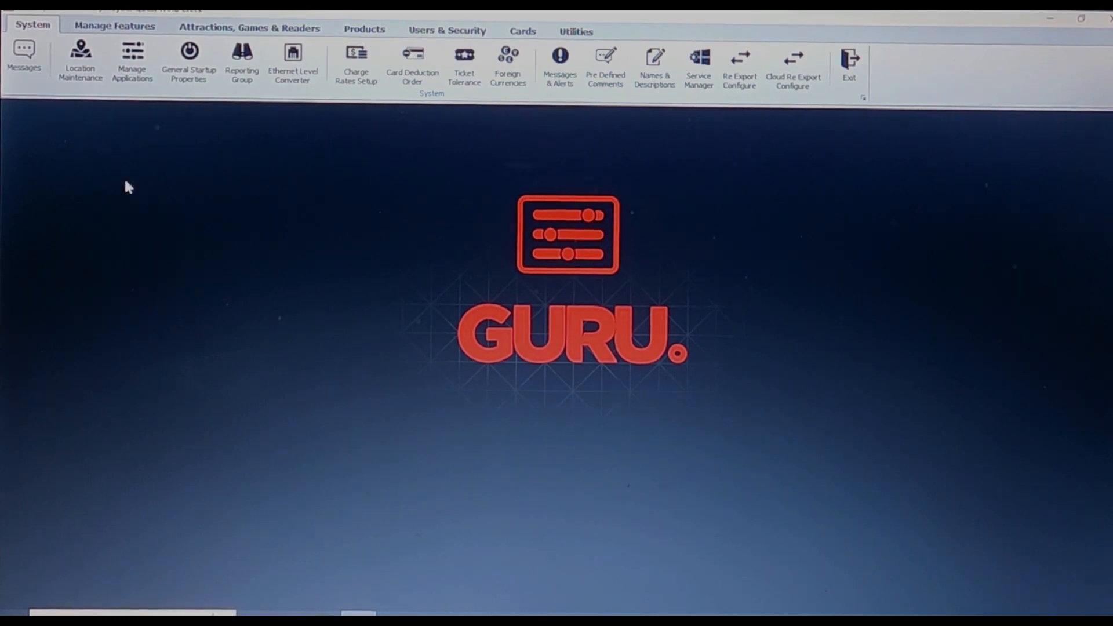
# Show the Attractions, Games & Readers settings in the GURU back office
pyautogui.click(251, 28)
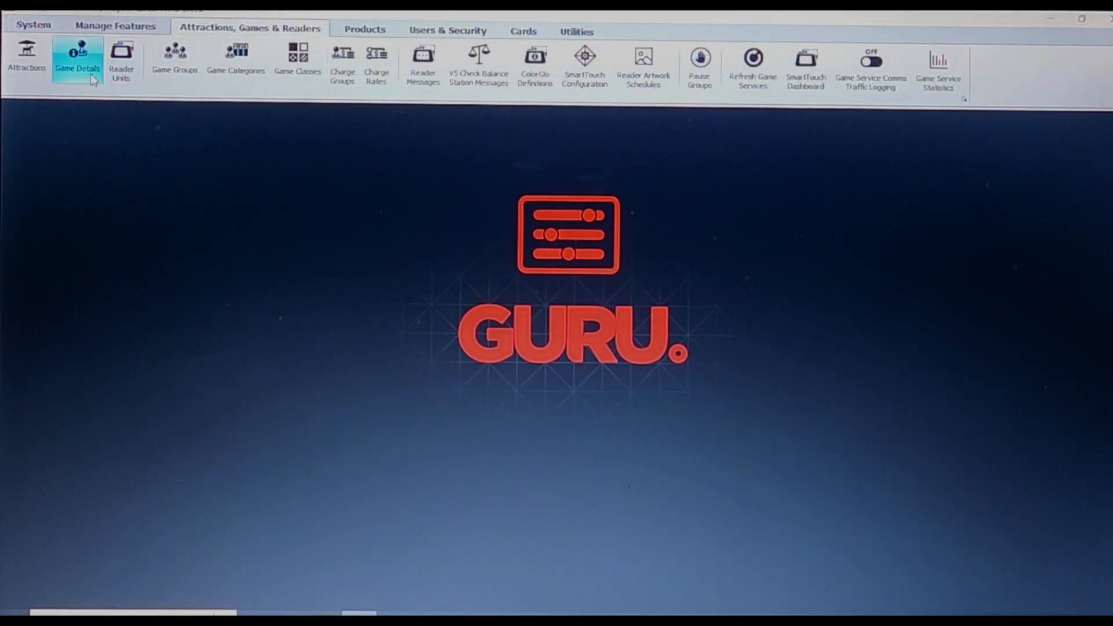
pyautogui.moveTo(93, 81)
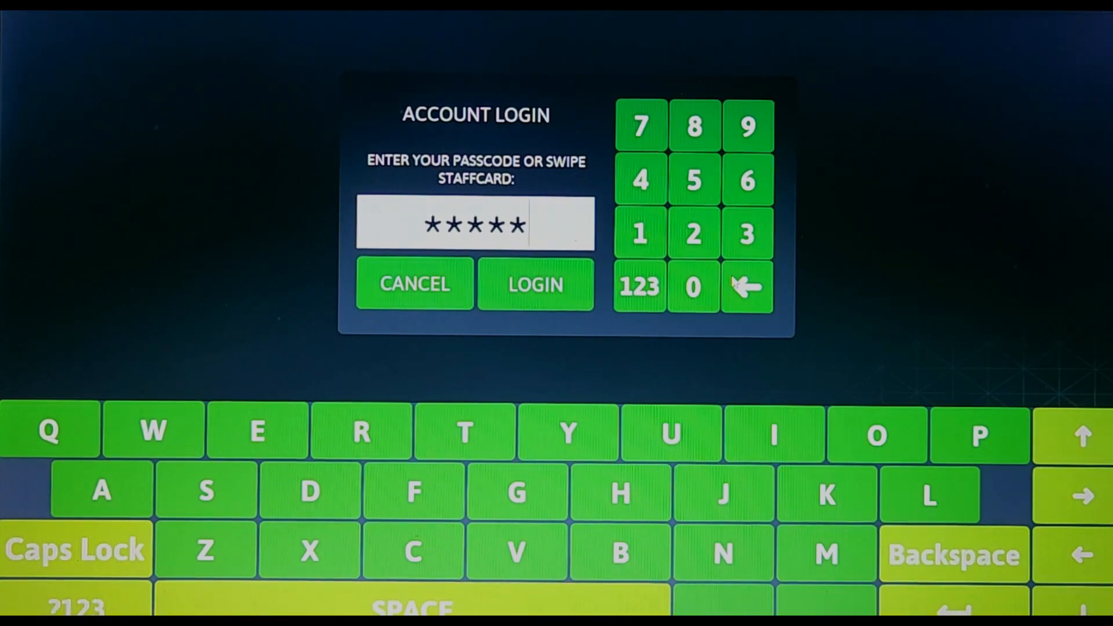
# Log in to GURU POS with the entered passcode
pyautogui.click(535, 284)
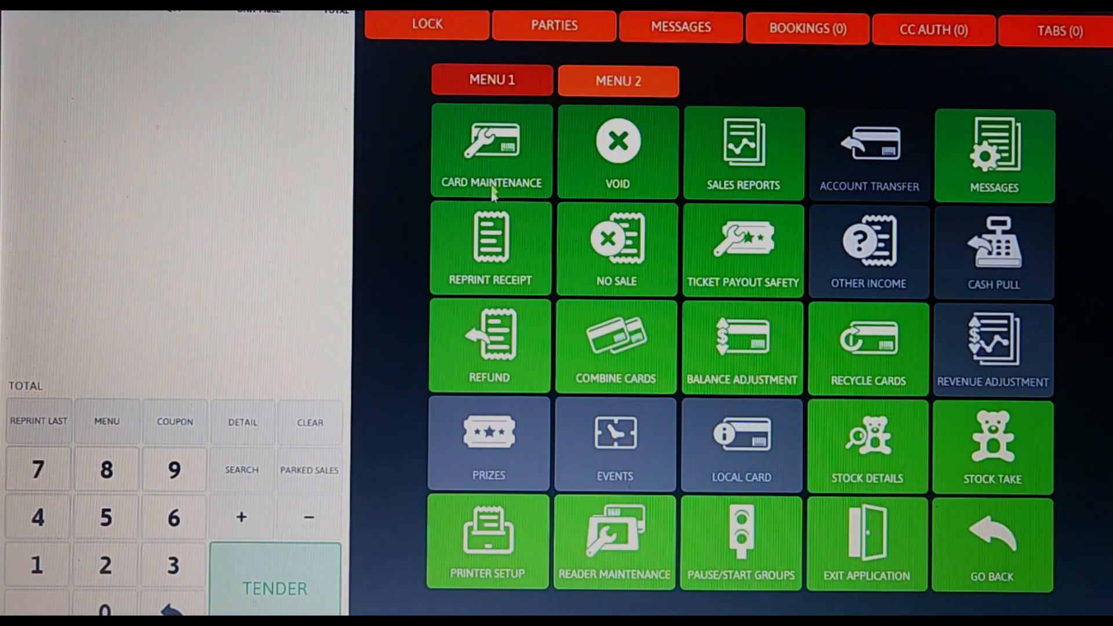
pyautogui.moveTo(615, 355)
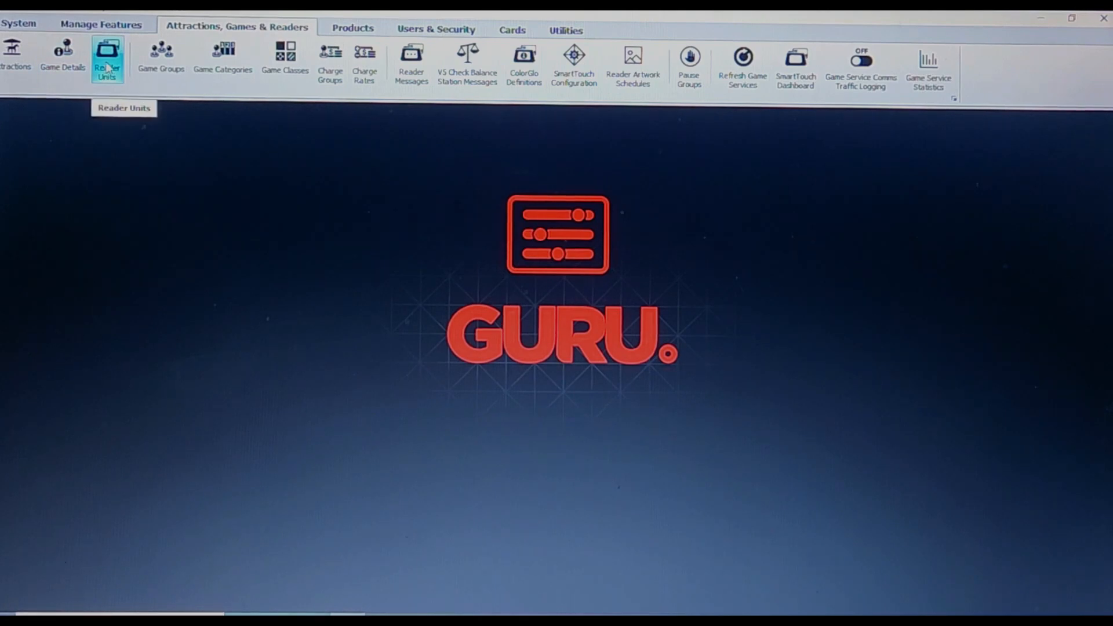
pyautogui.moveTo(68, 67)
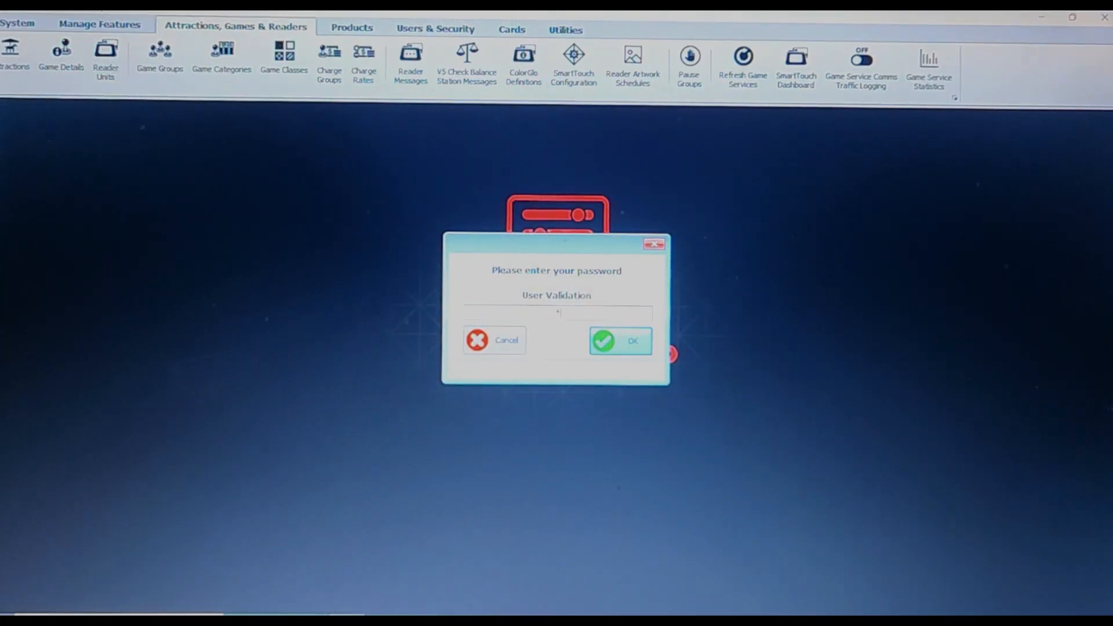
# Unlock Reader Units with the password and open the log for offline Monster Crane
pyautogui.write('****')
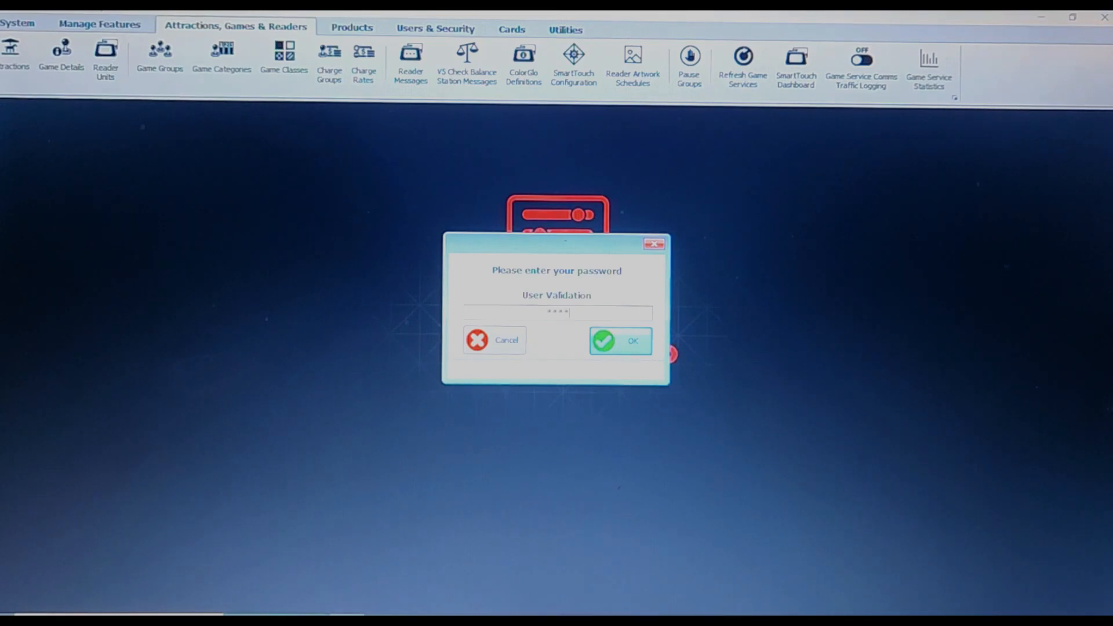
pyautogui.click(620, 341)
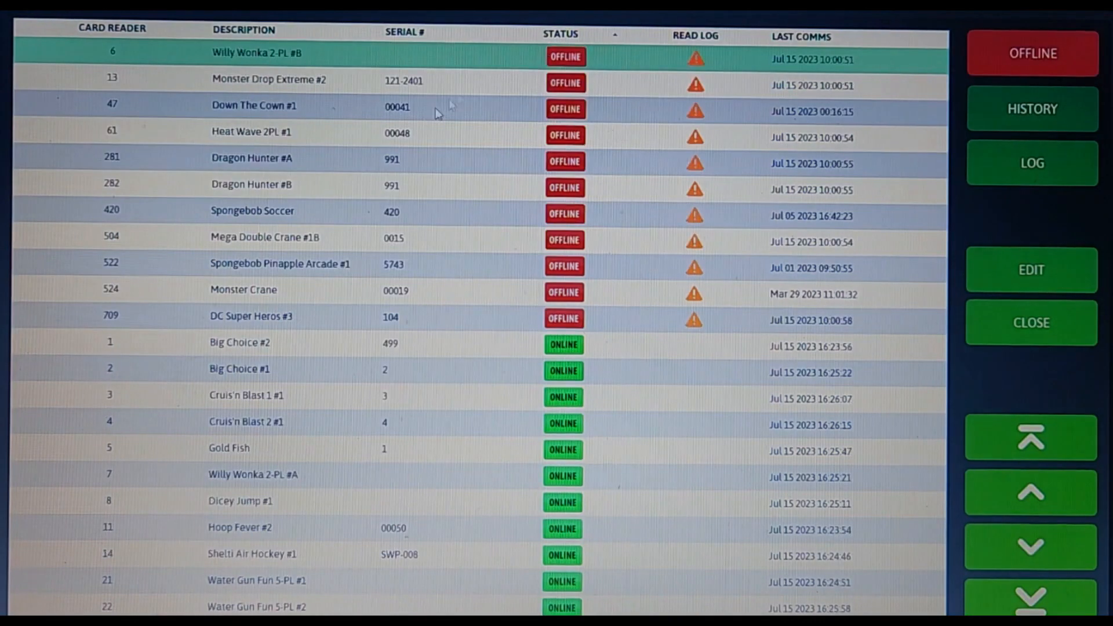
pyautogui.click(244, 290)
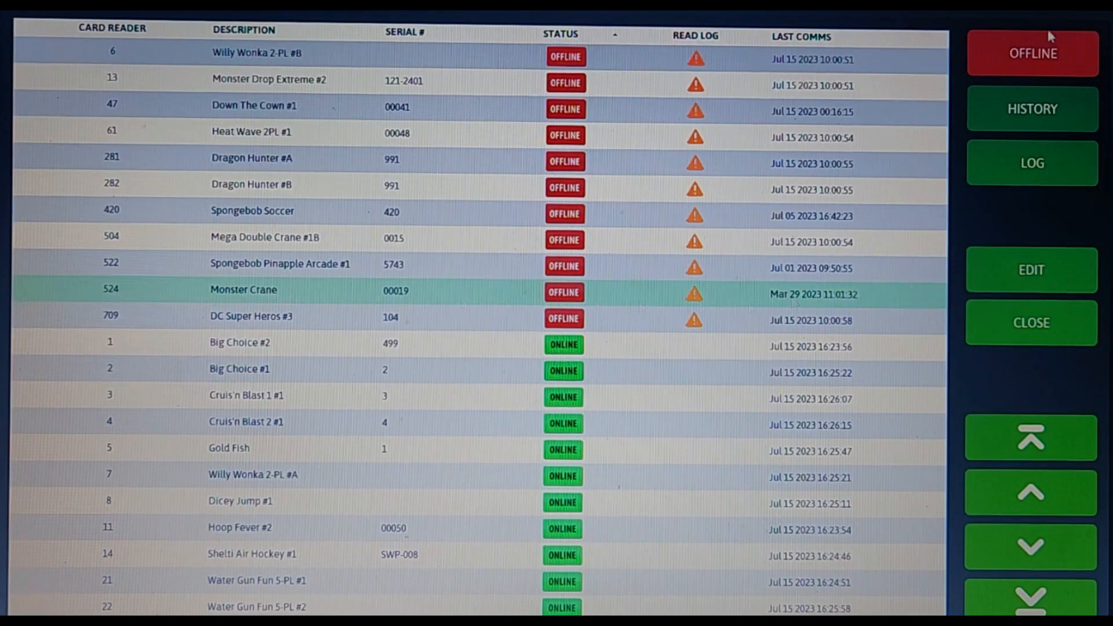
pyautogui.click(1032, 163)
pyautogui.write('claw mech down')
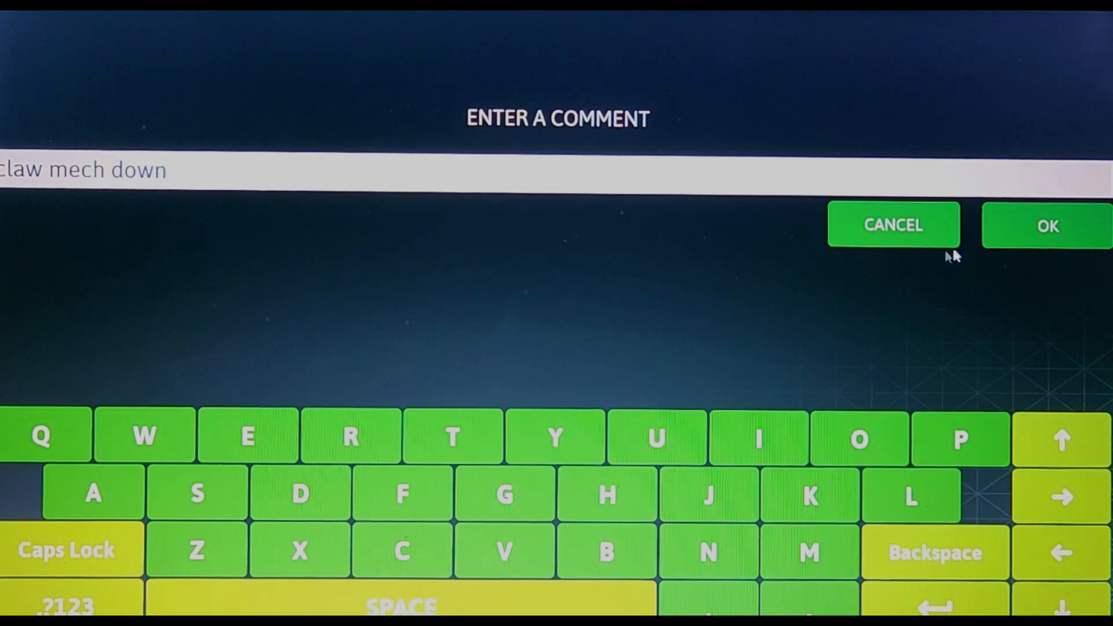
# Accept the 'claw mech down' comment and close Monster Crane's game log
pyautogui.click(1048, 225)
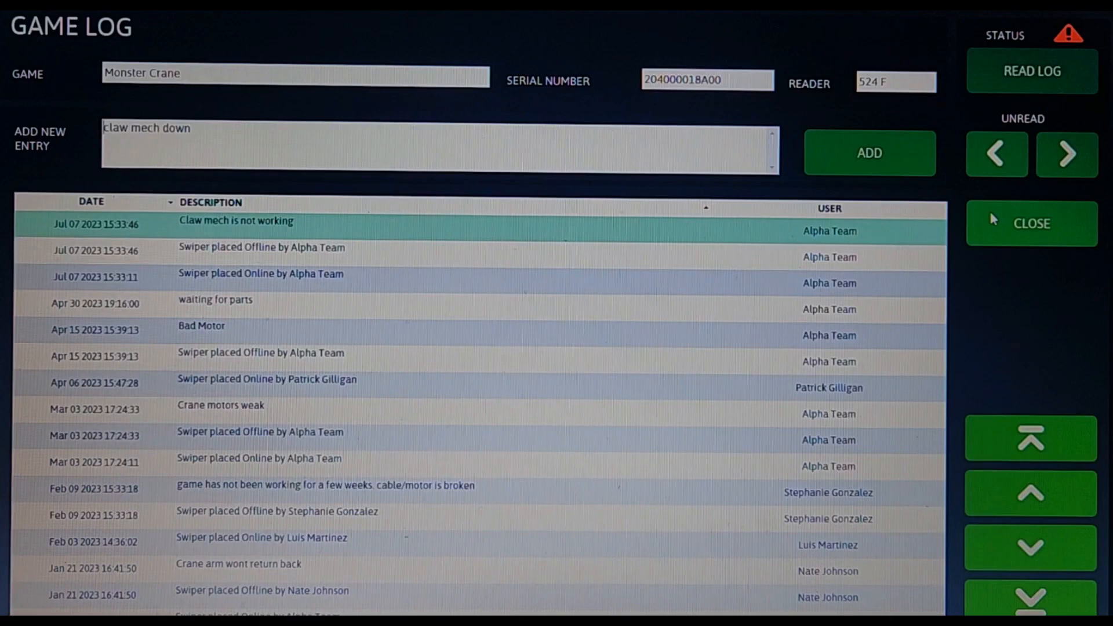
pyautogui.click(1032, 223)
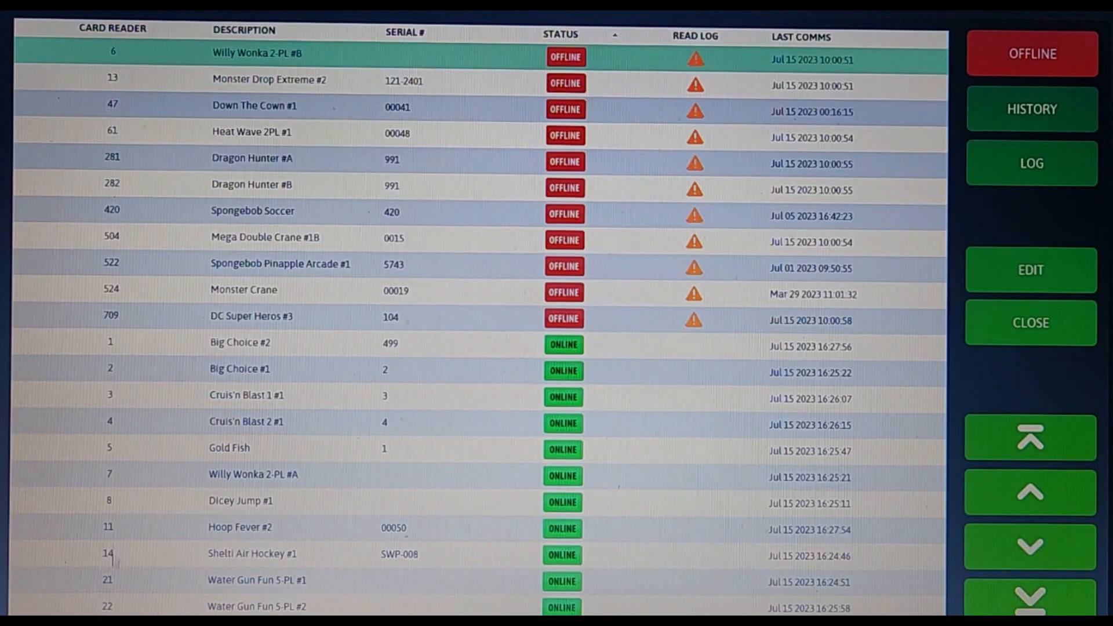
pyautogui.moveTo(1053, 215)
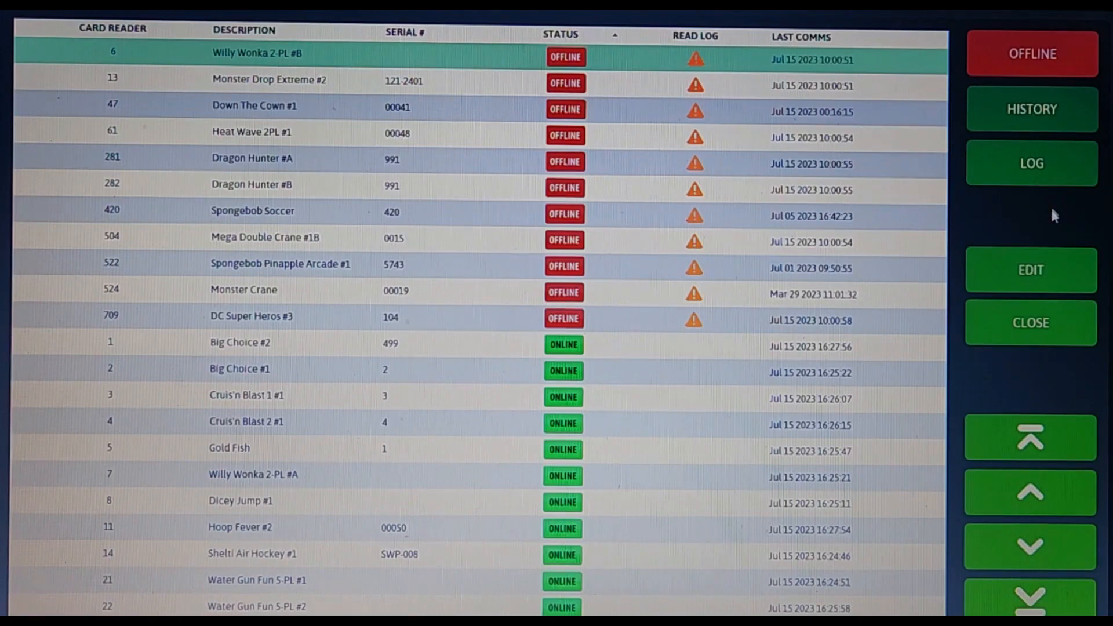
# Check Dragon Hunter #A's reader 281 assignment, then close it and the offline reader list
pyautogui.click(255, 158)
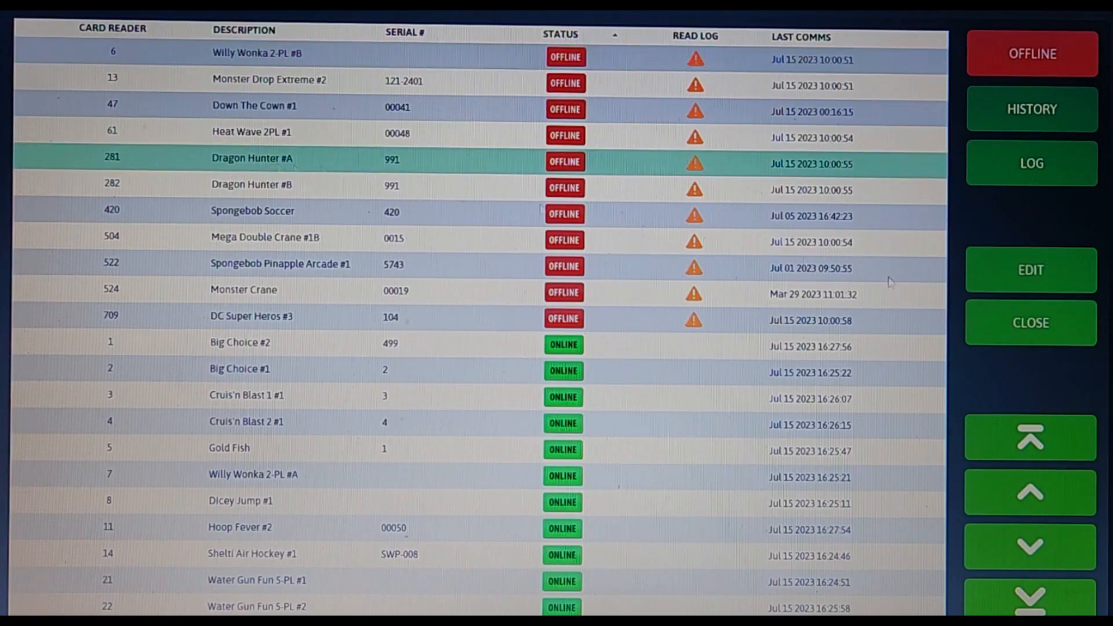
pyautogui.click(1032, 269)
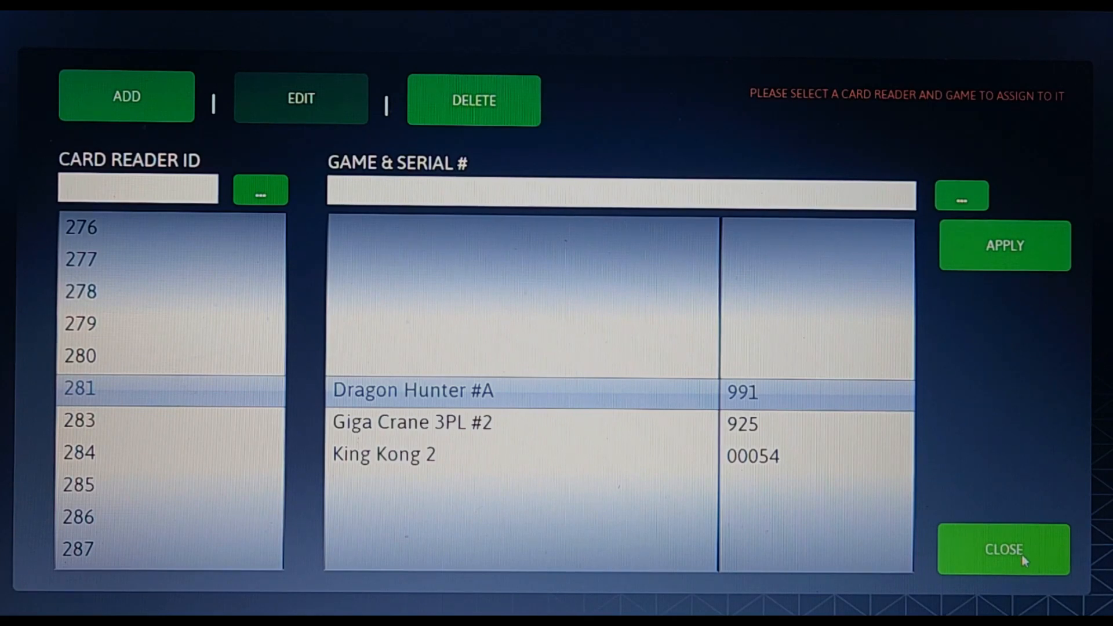
pyautogui.click(1002, 552)
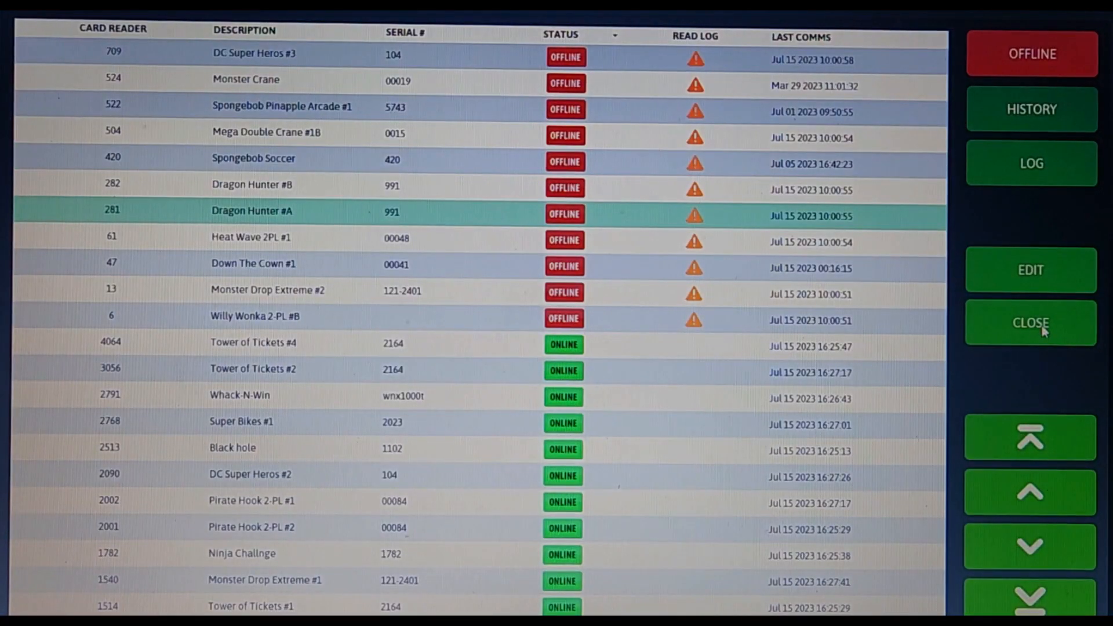
pyautogui.click(1031, 322)
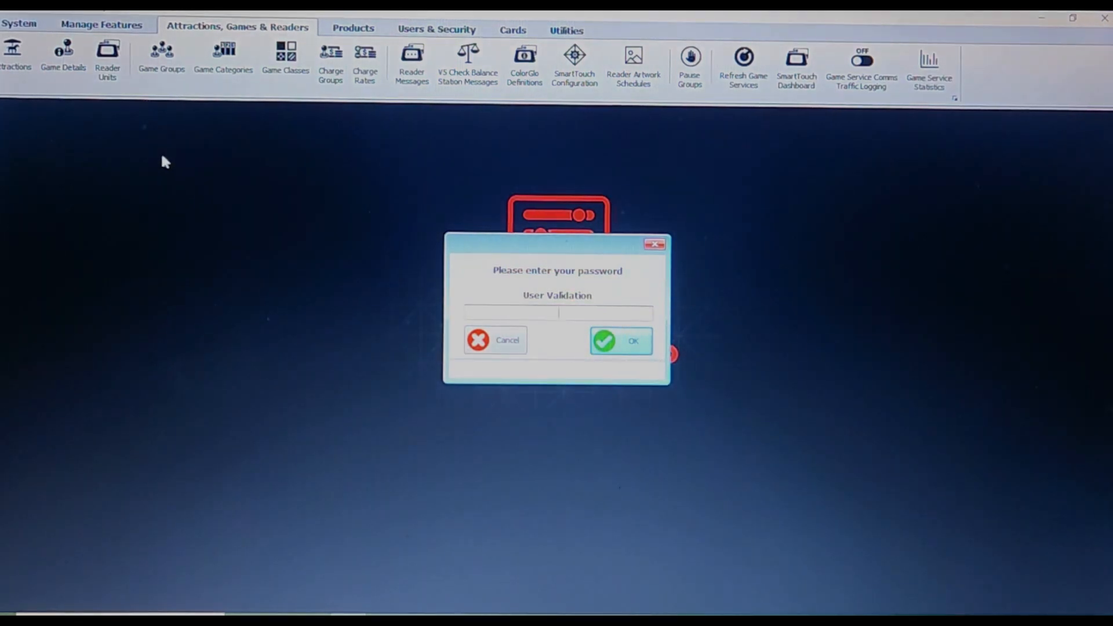
# Enter the password and open Down The Clown #2 for editing in Game Details
pyautogui.write('**')
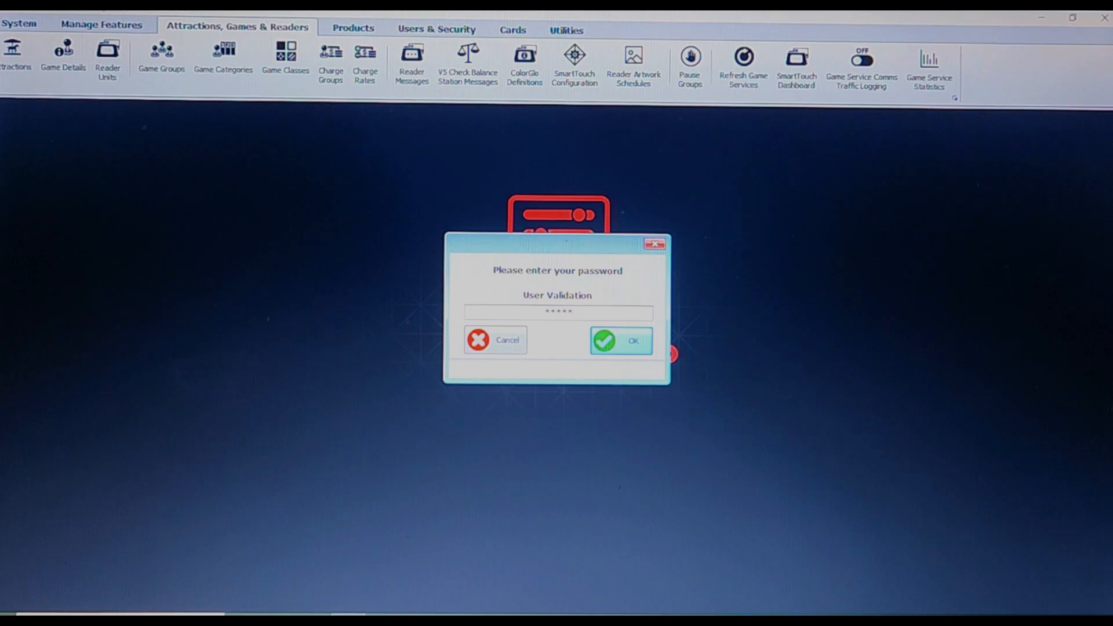
pyautogui.click(620, 341)
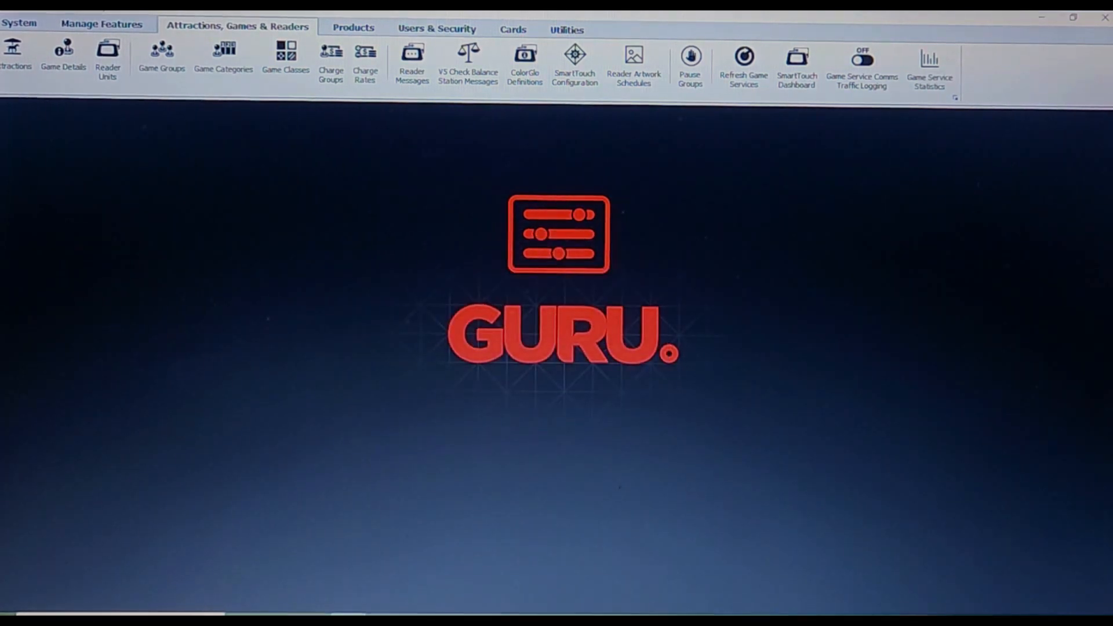
pyautogui.click(63, 49)
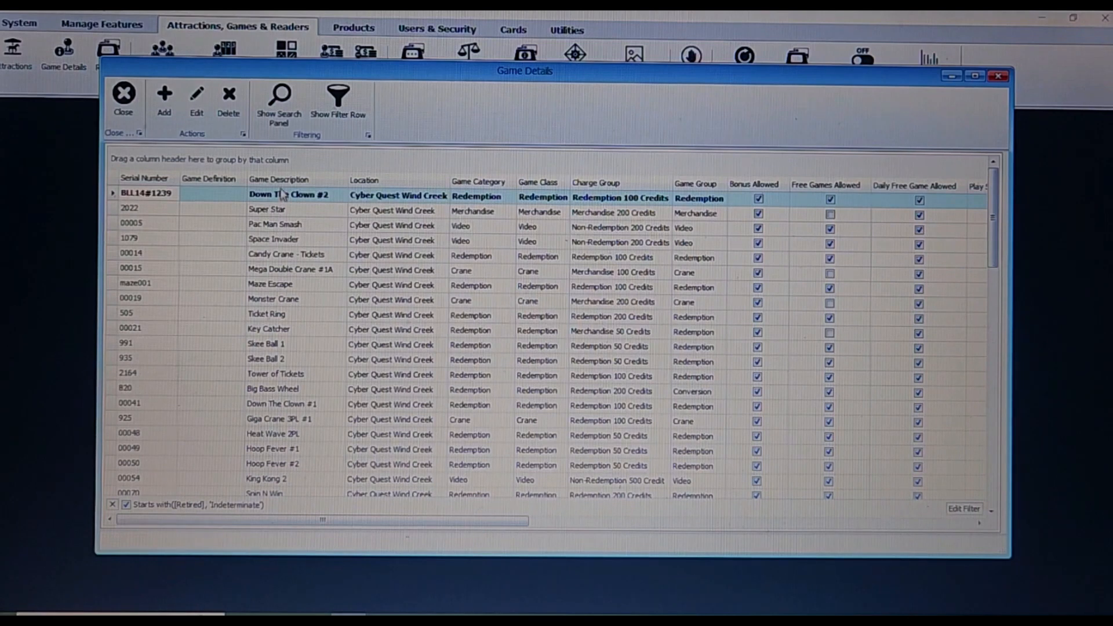
pyautogui.click(197, 94)
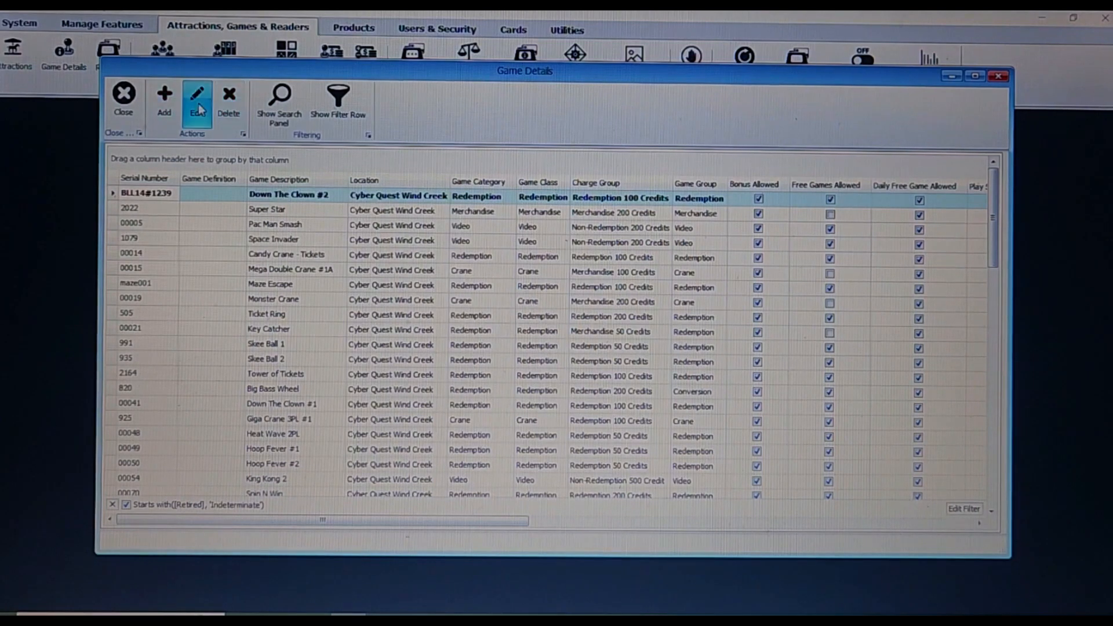
pyautogui.click(198, 93)
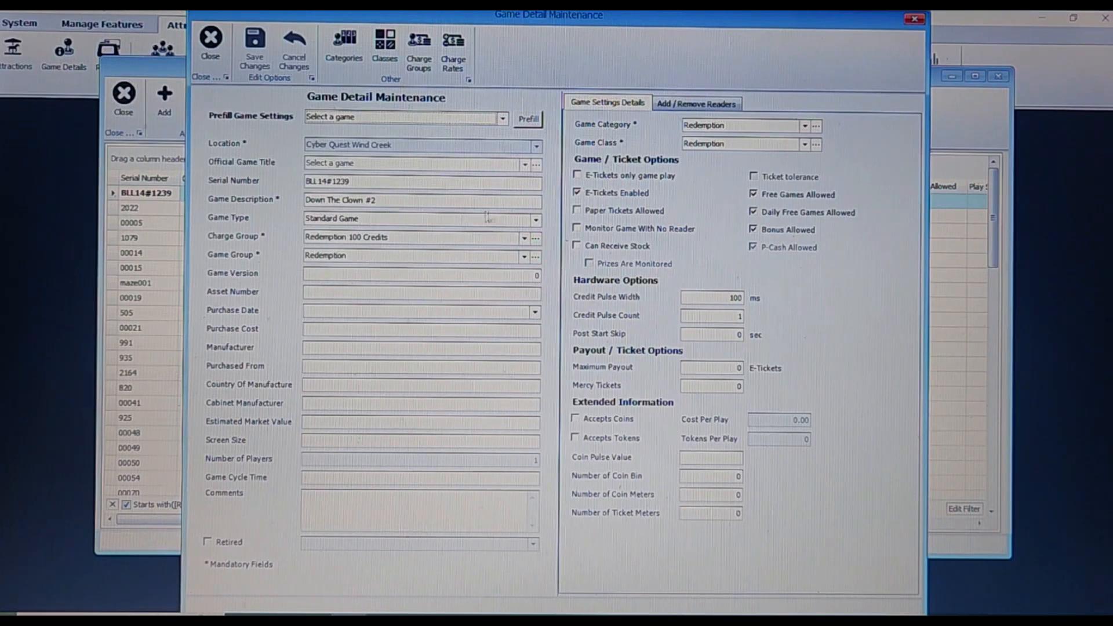
# Keep Standard Game and Redemption 100 Credits, enable P-Cash Allowed, and close the editor
pyautogui.click(535, 220)
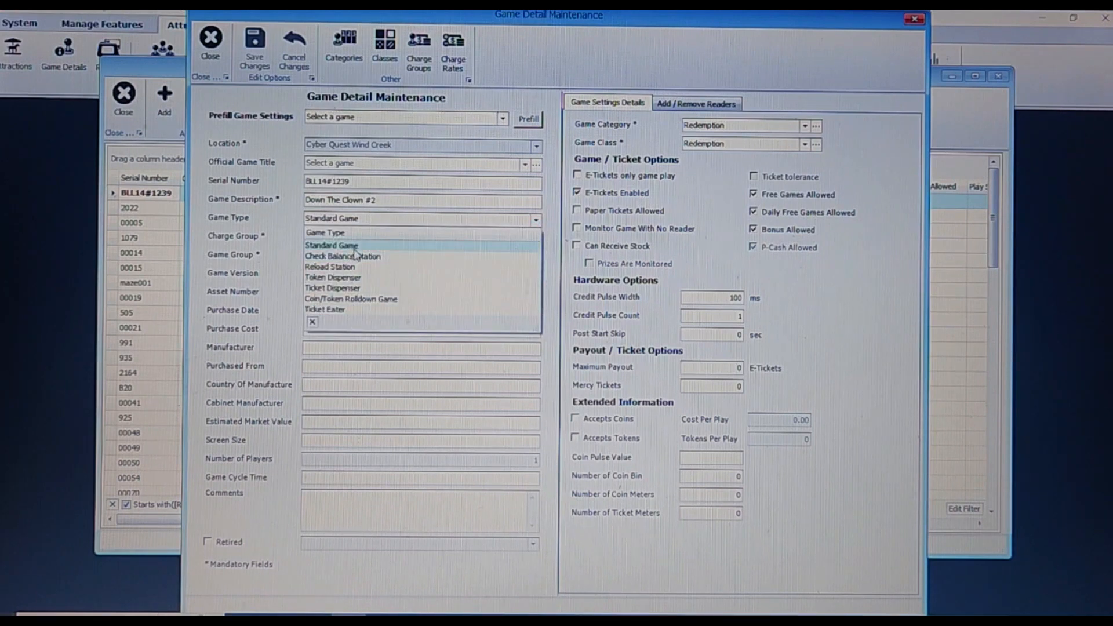
pyautogui.click(331, 245)
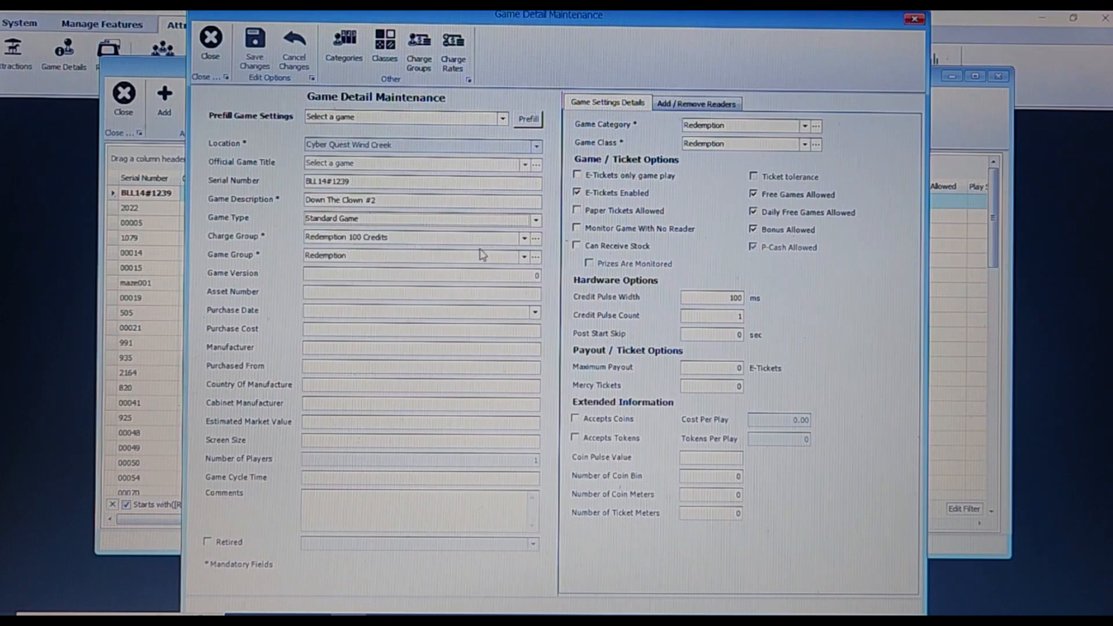
pyautogui.click(525, 238)
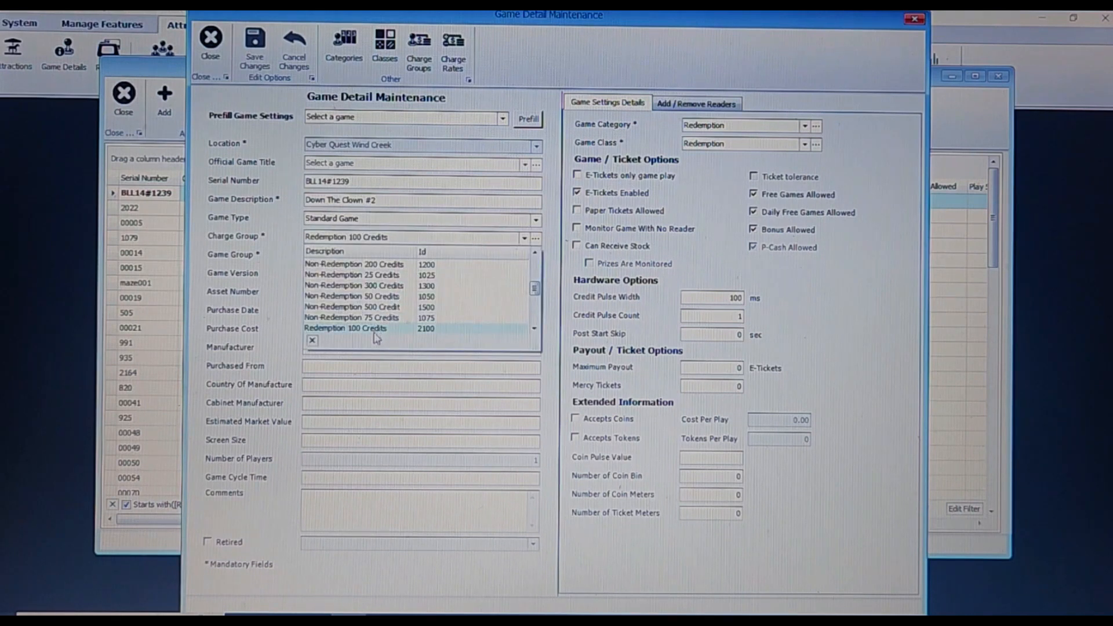
pyautogui.click(345, 328)
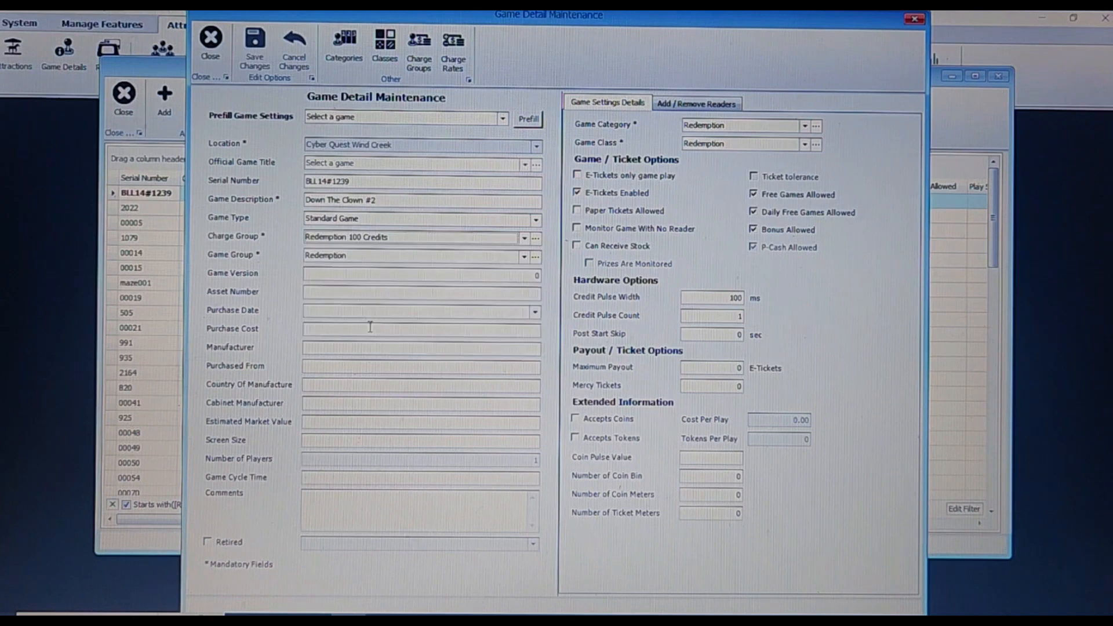
pyautogui.click(524, 256)
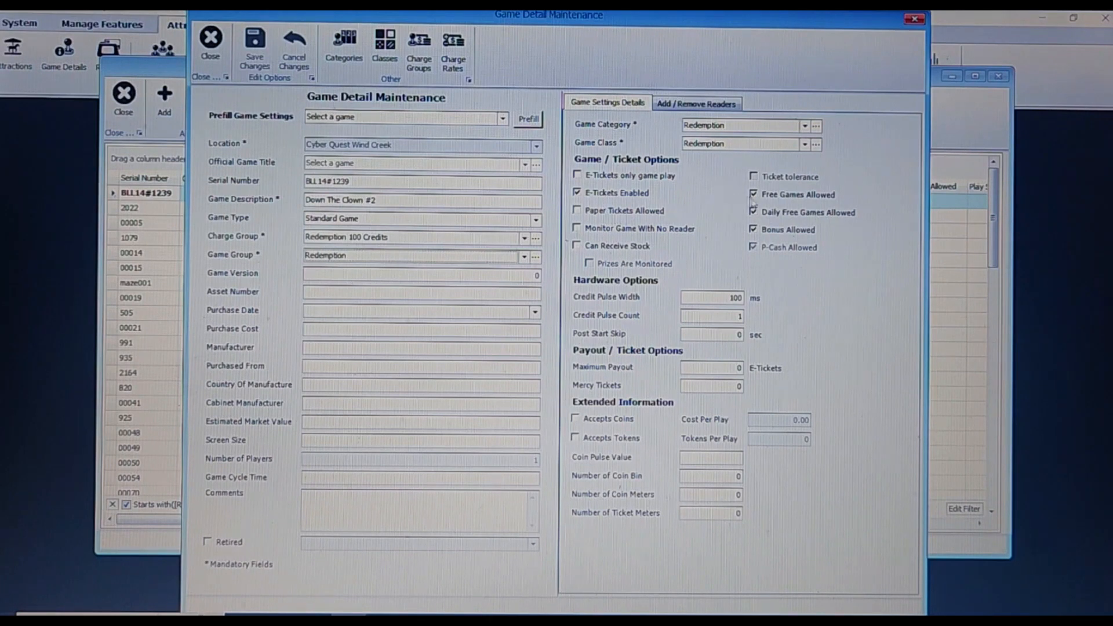
pyautogui.click(753, 248)
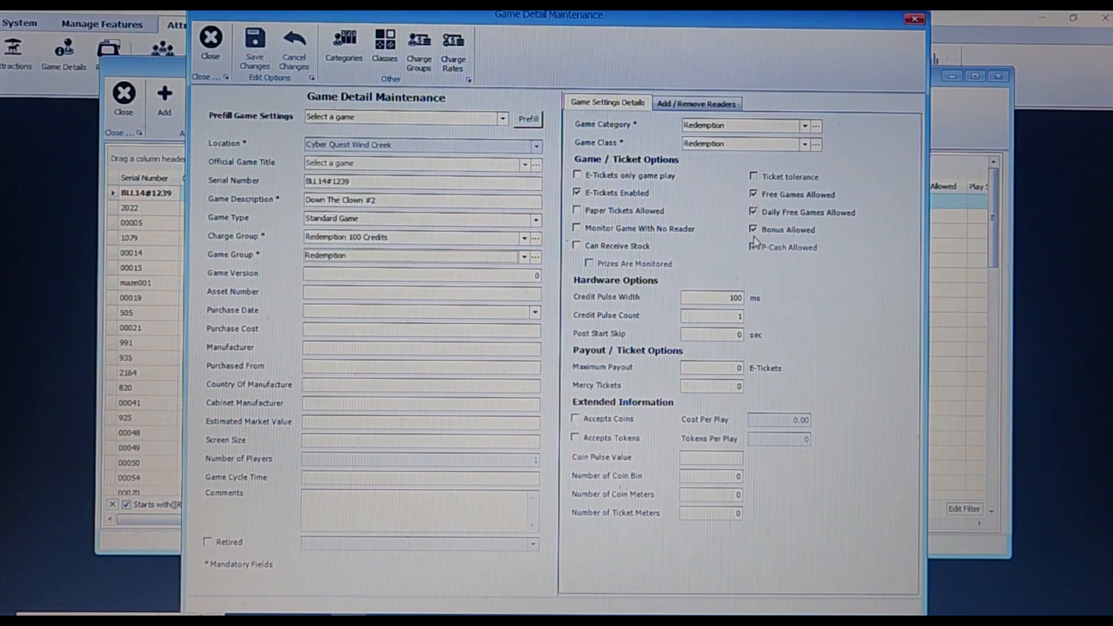
pyautogui.click(754, 248)
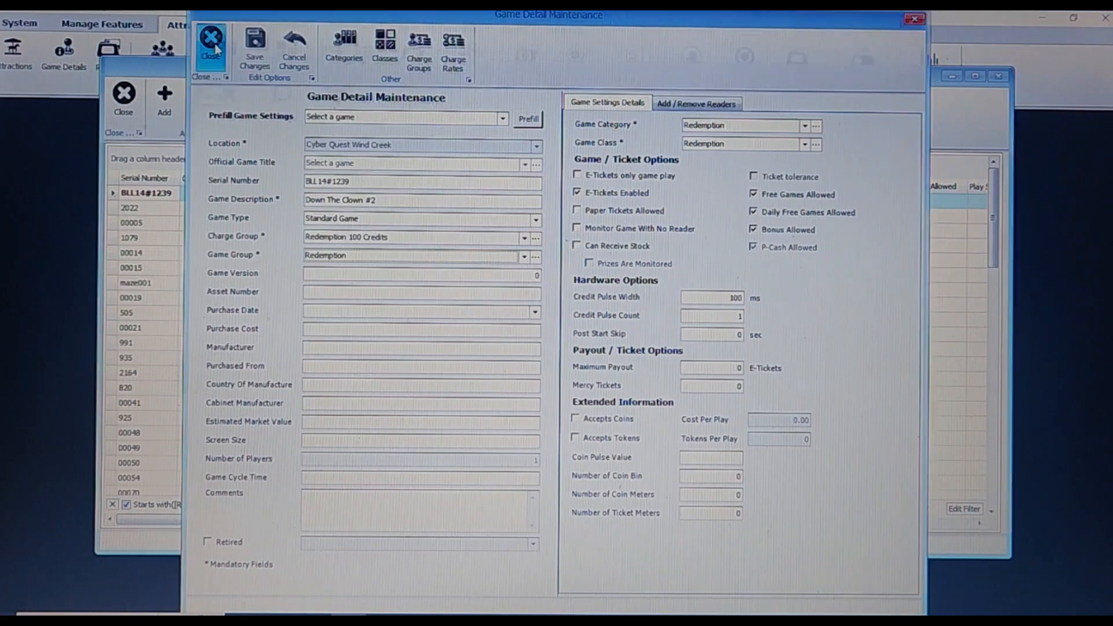
pyautogui.click(215, 42)
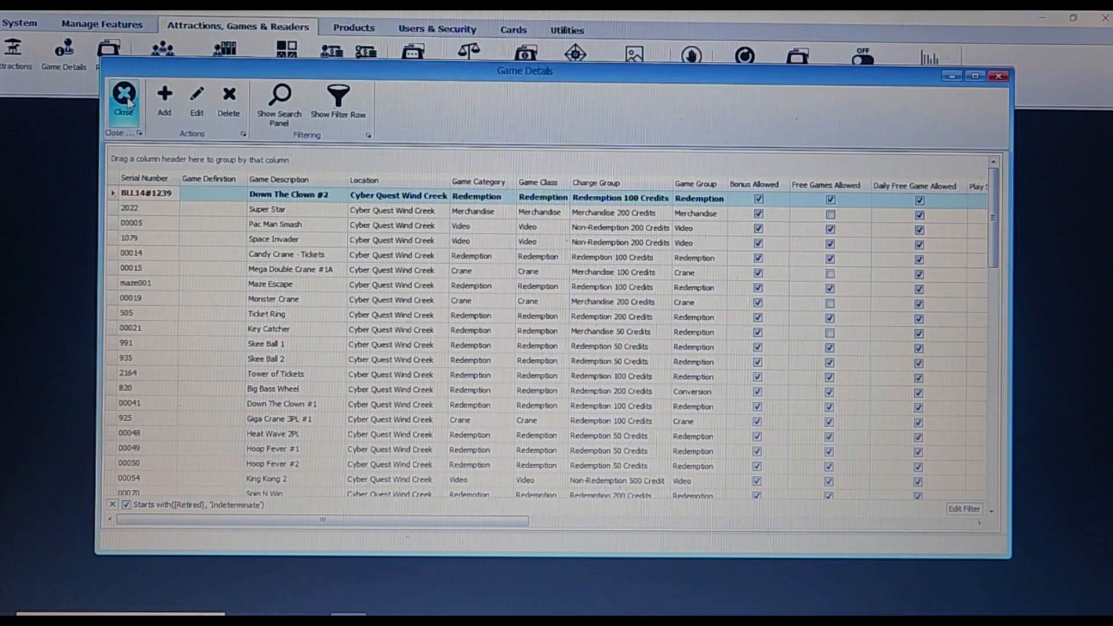
# Close the Game Details list
pyautogui.click(125, 95)
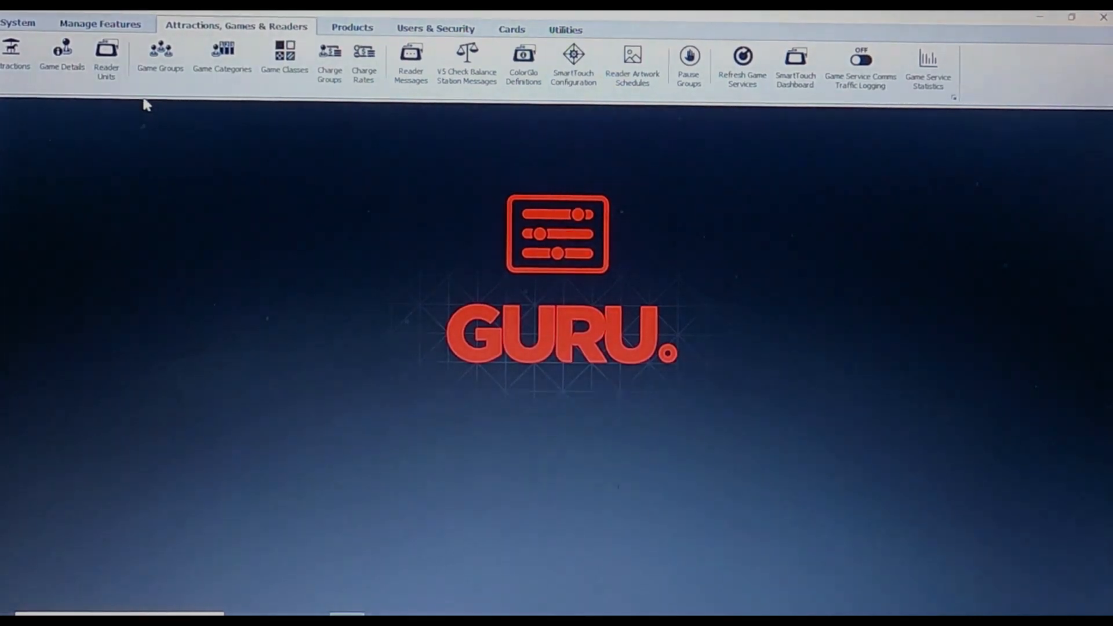
pyautogui.moveTo(498, 129)
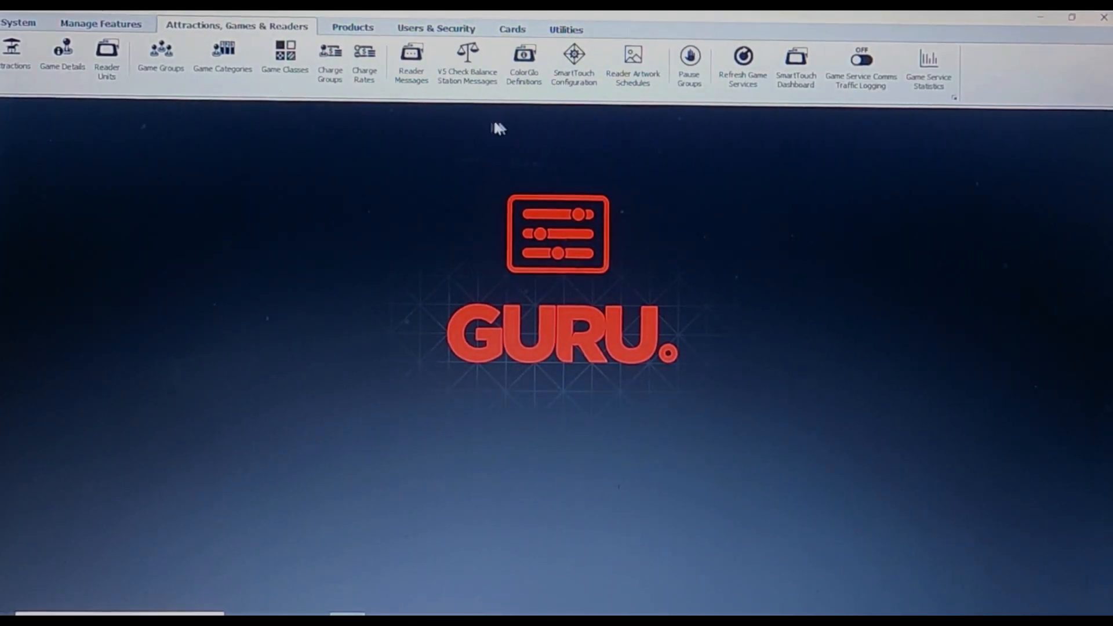
pyautogui.moveTo(1043, 18)
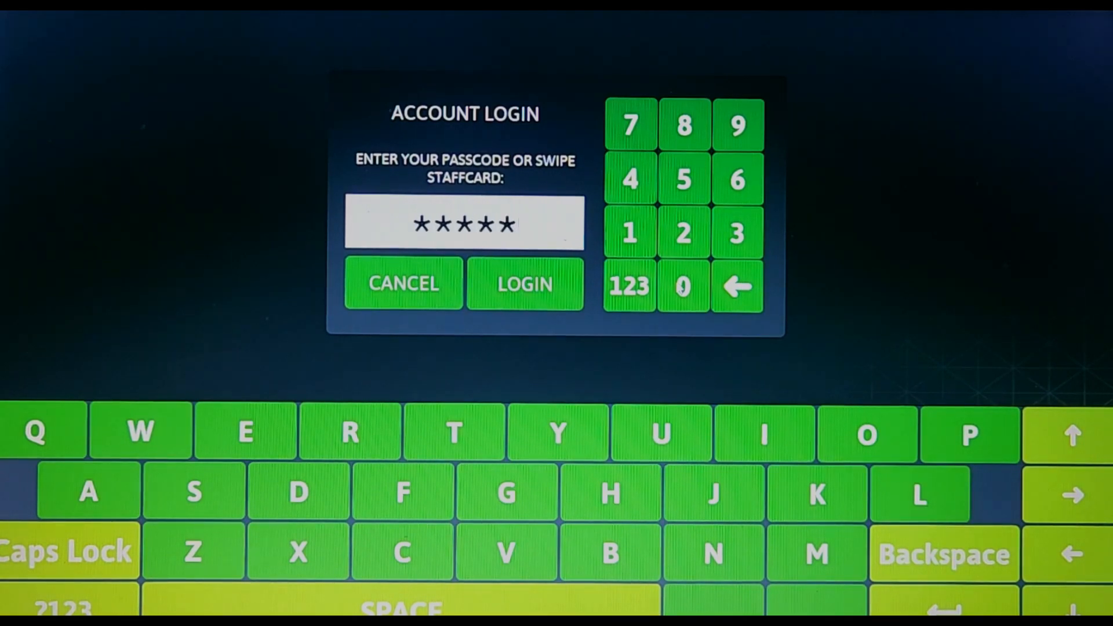
# Log in to GURU POS with the staff passcode
pyautogui.click(525, 284)
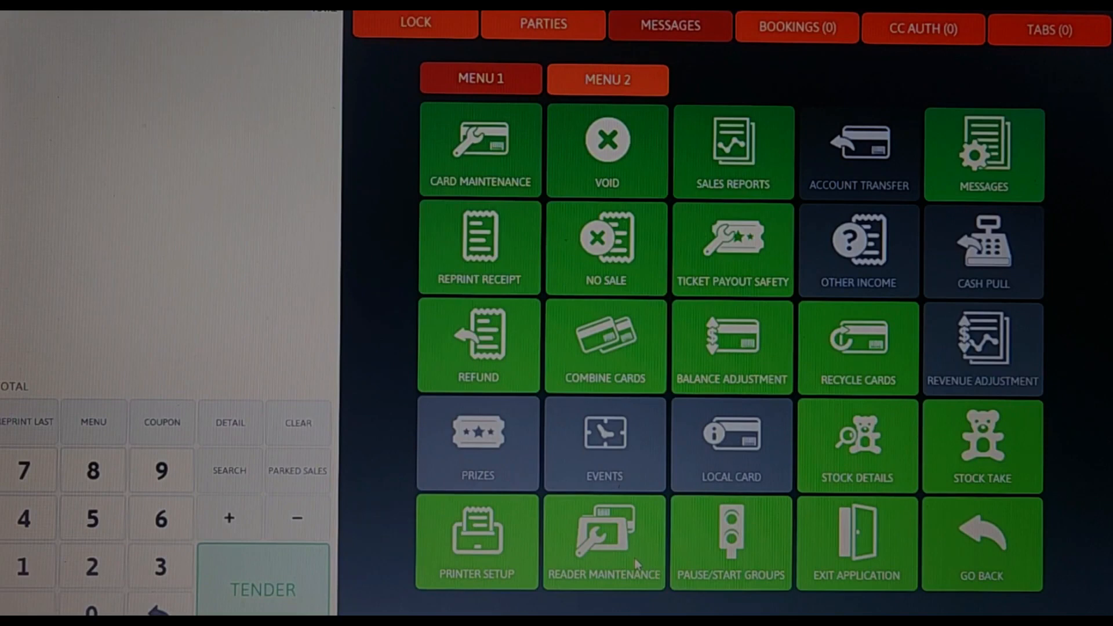
pyautogui.moveTo(489, 178)
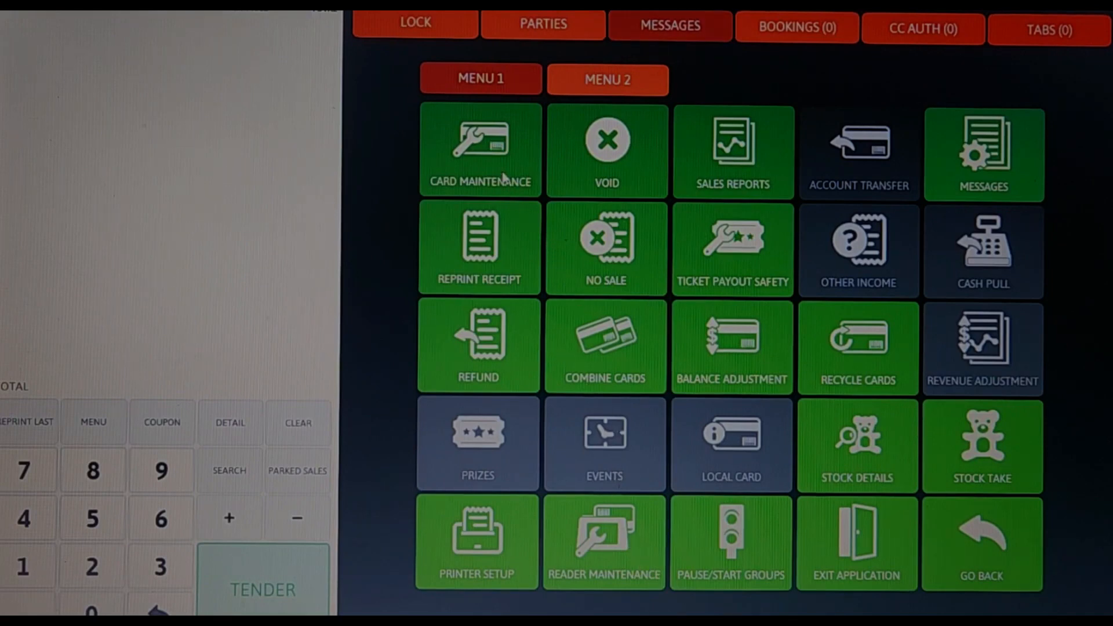
pyautogui.moveTo(580, 366)
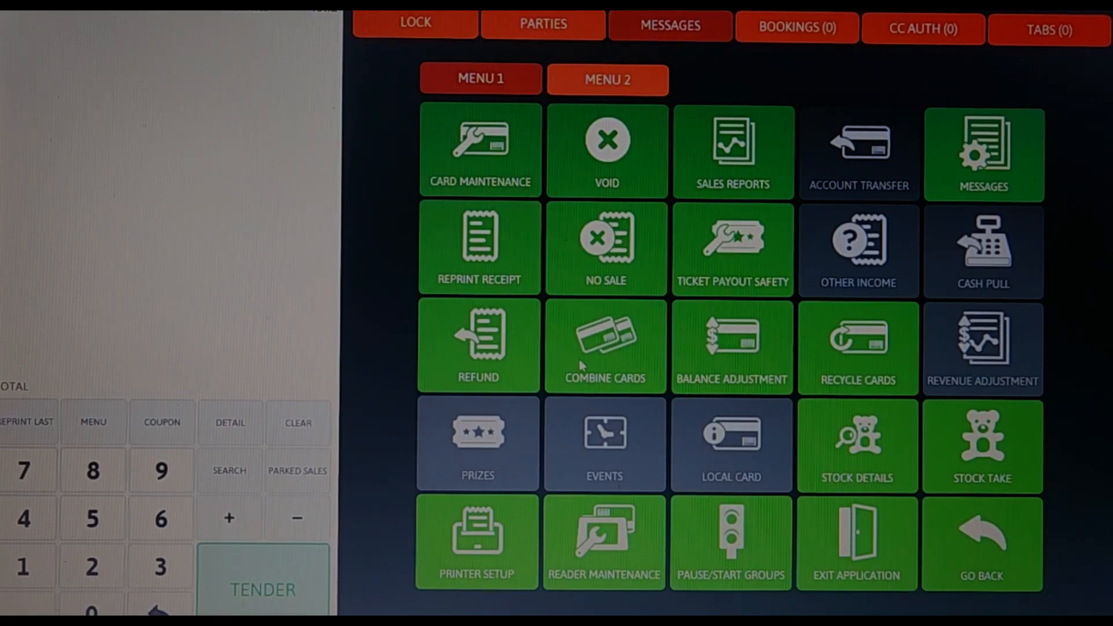
pyautogui.moveTo(635, 412)
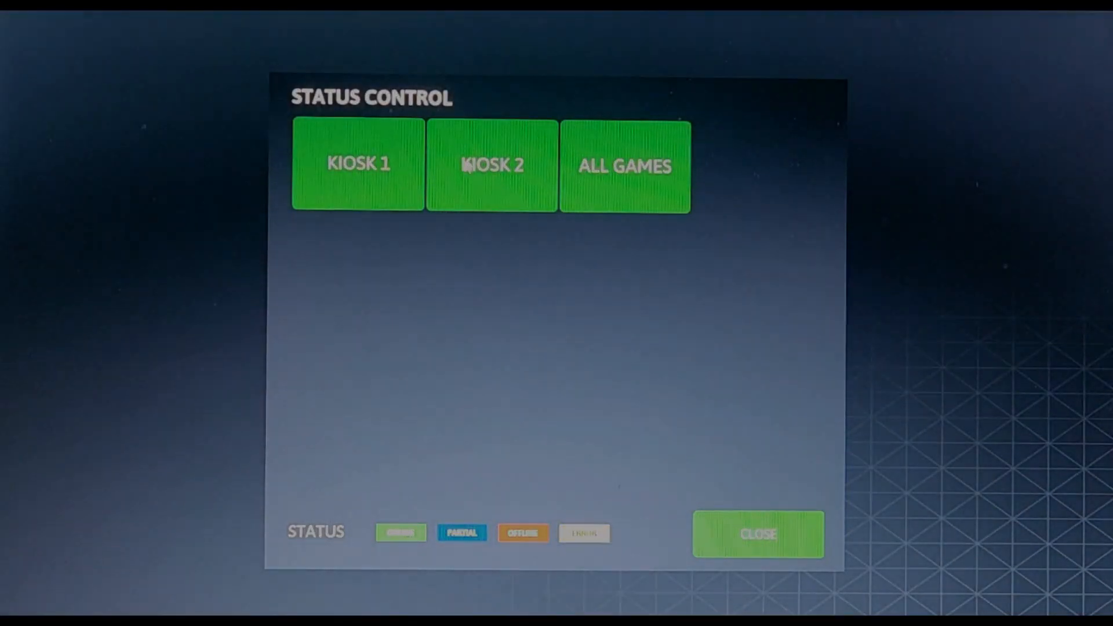
pyautogui.moveTo(497, 200)
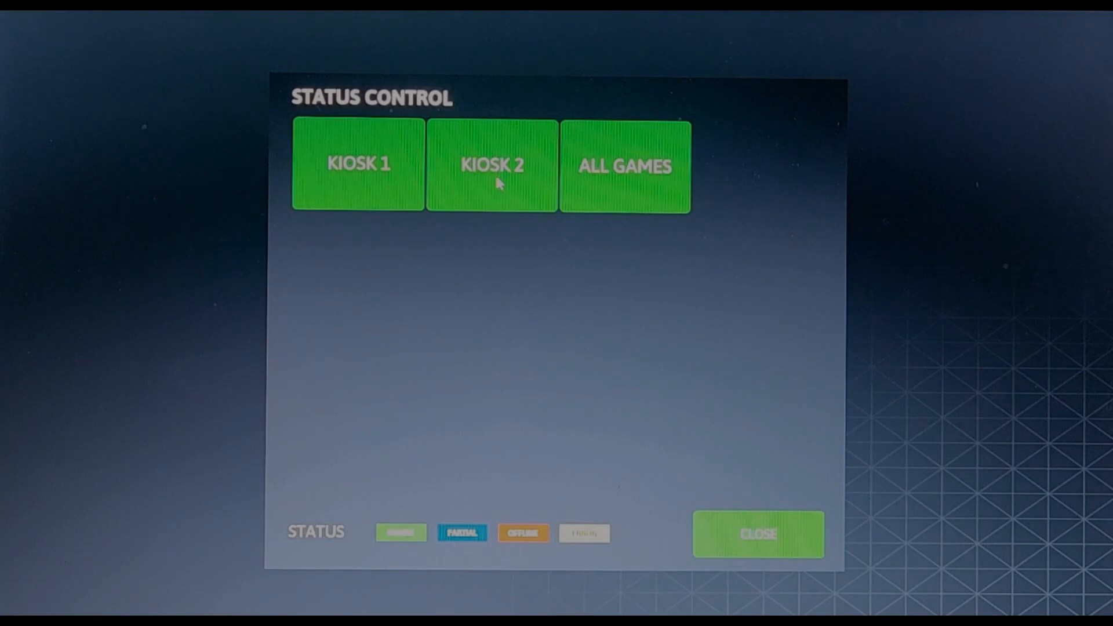
# Pause the KIOSK 2 group, confirm, restart it, and close the group status panel
pyautogui.click(492, 169)
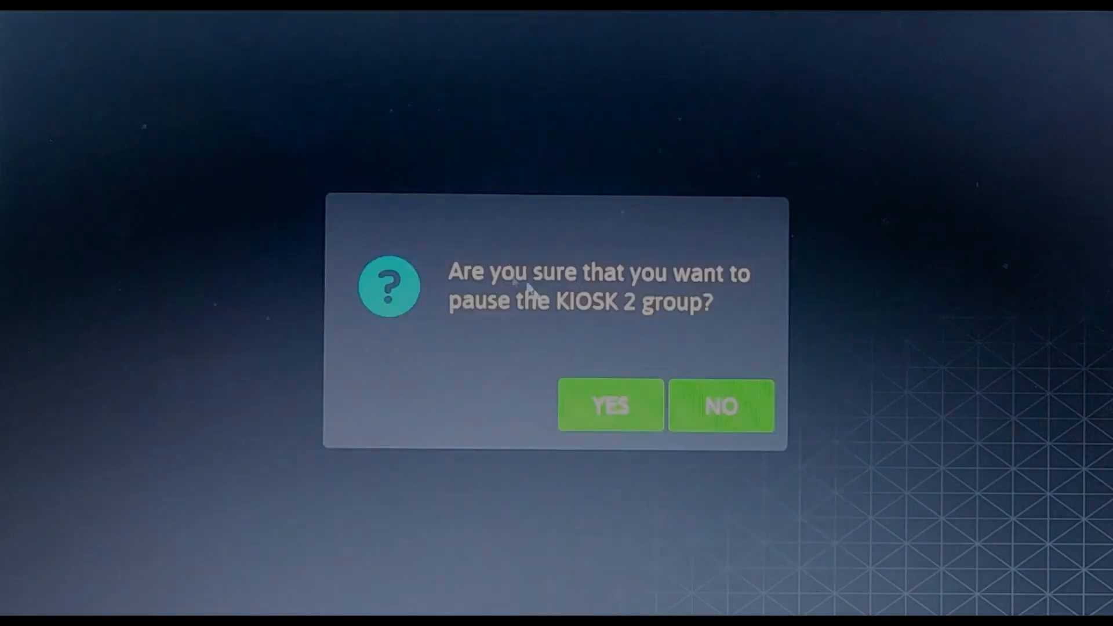
pyautogui.click(609, 406)
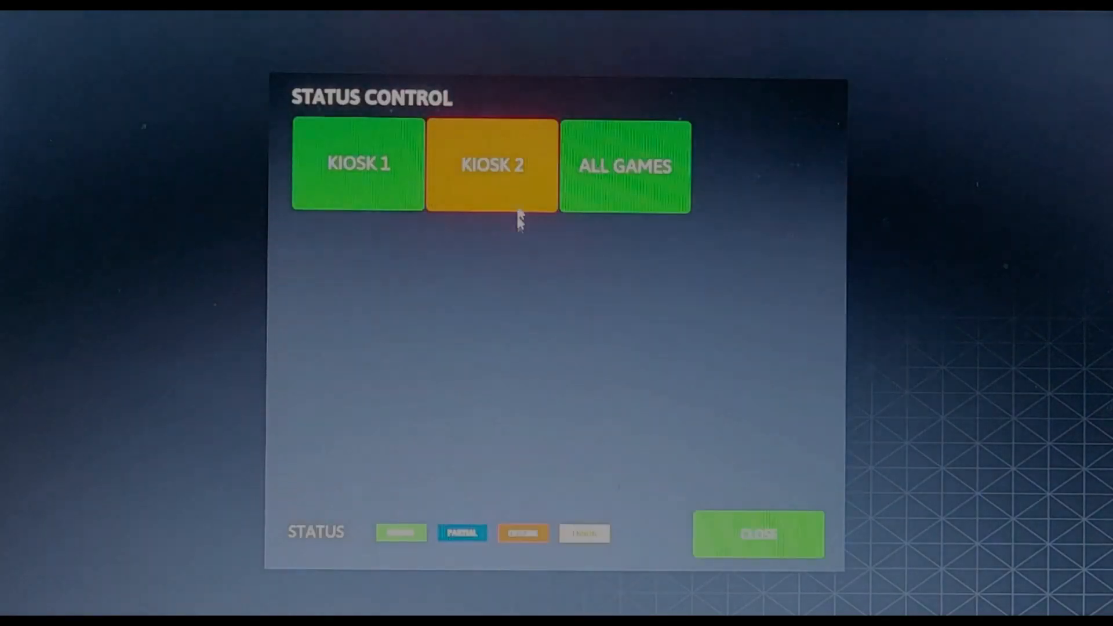
pyautogui.click(523, 533)
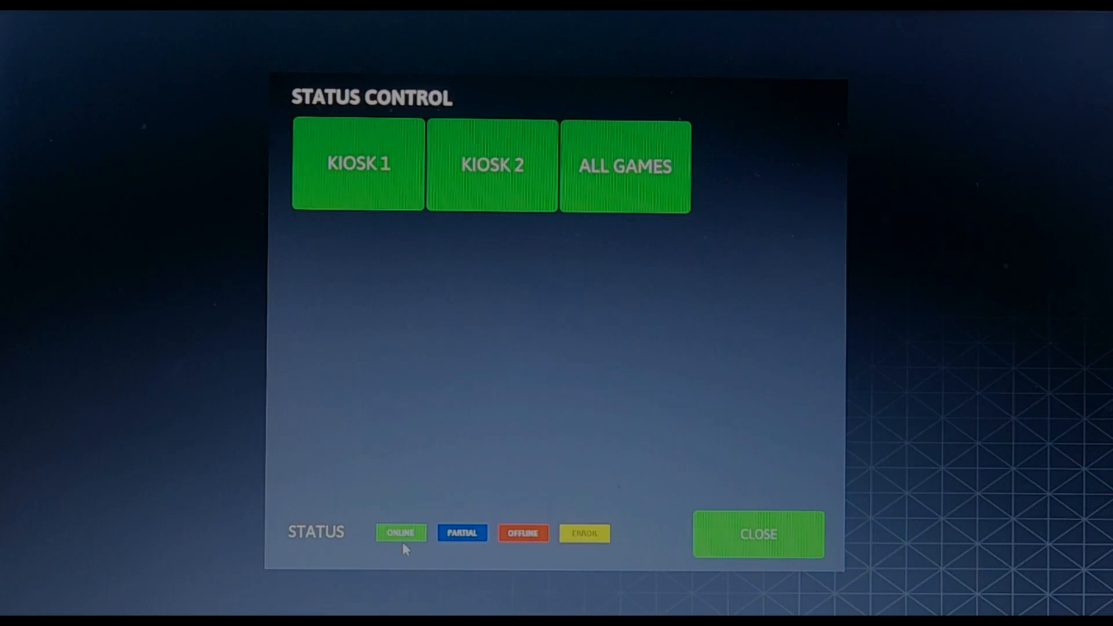
pyautogui.moveTo(797, 552)
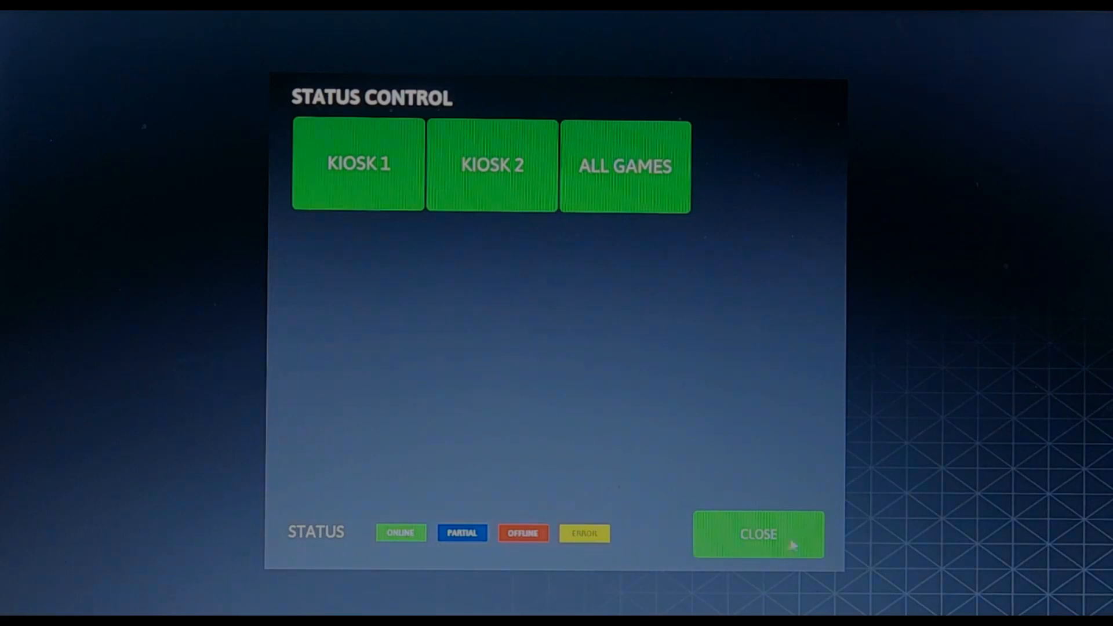
pyautogui.click(758, 535)
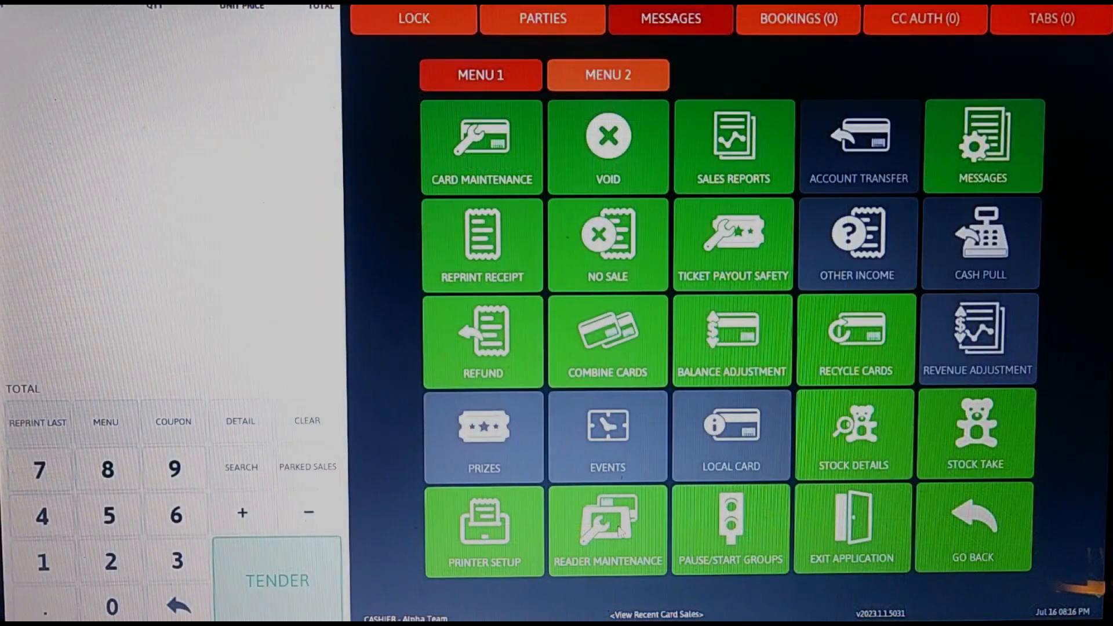
# Show the reader maintenance list with each card reader's online/offline status and last communication
pyautogui.click(607, 529)
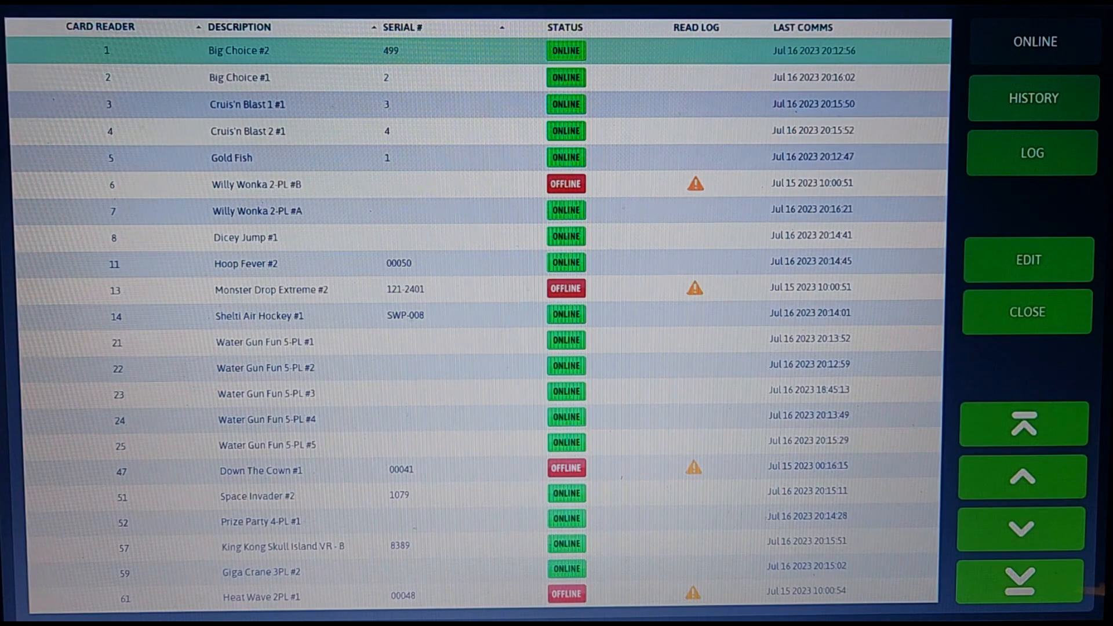
pyautogui.moveTo(534, 50)
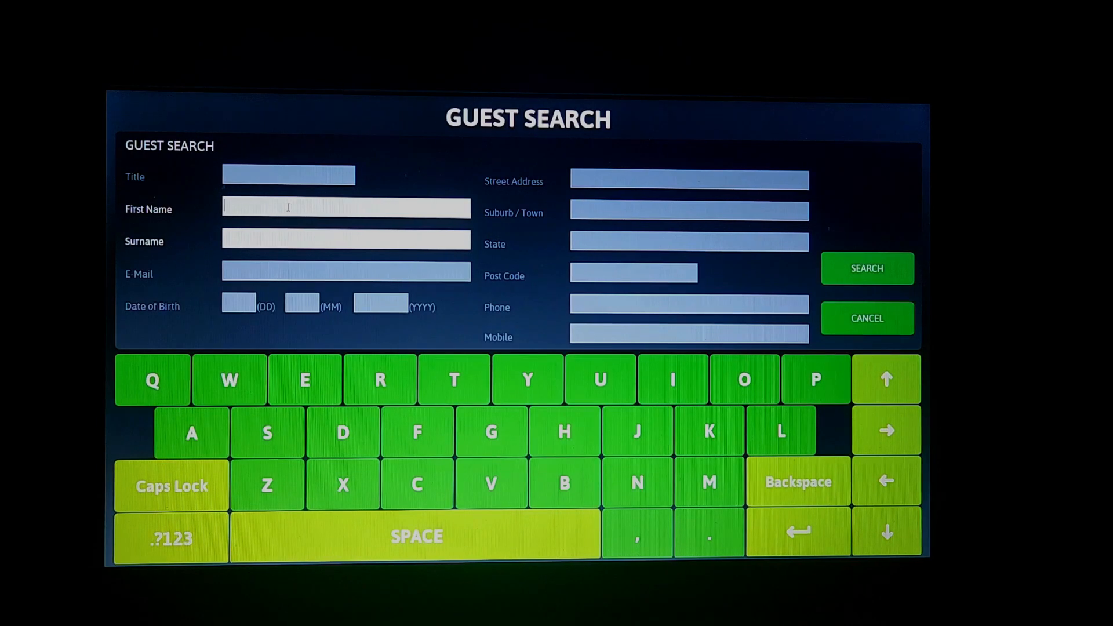
pyautogui.write('luis')
pyautogui.click(346, 240)
pyautogui.write('martinez')
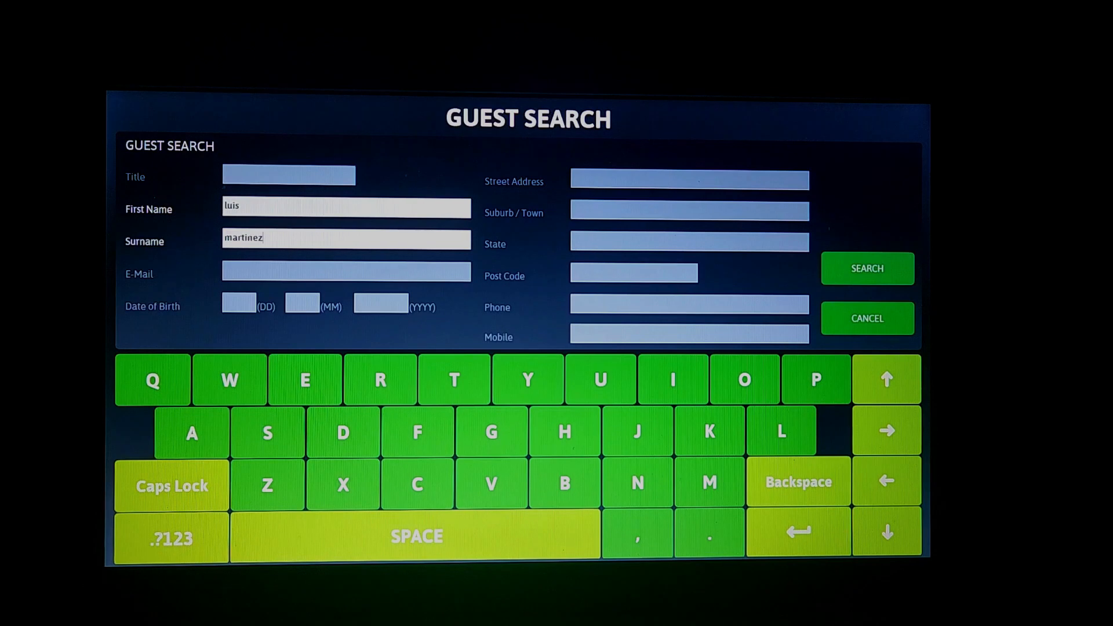
pyautogui.click(346, 272)
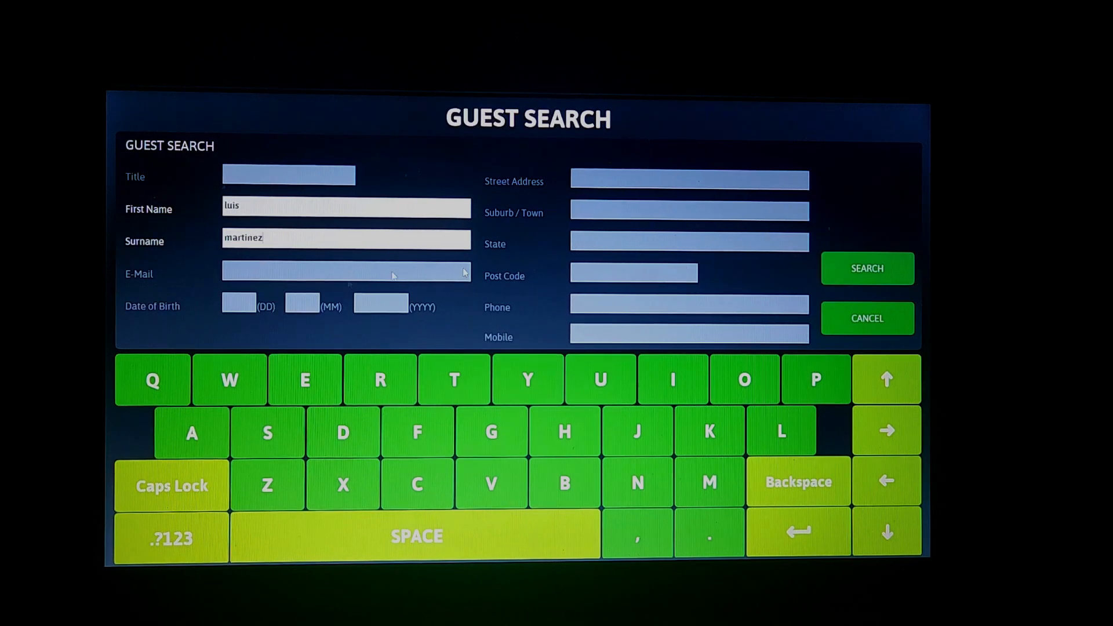
pyautogui.click(867, 268)
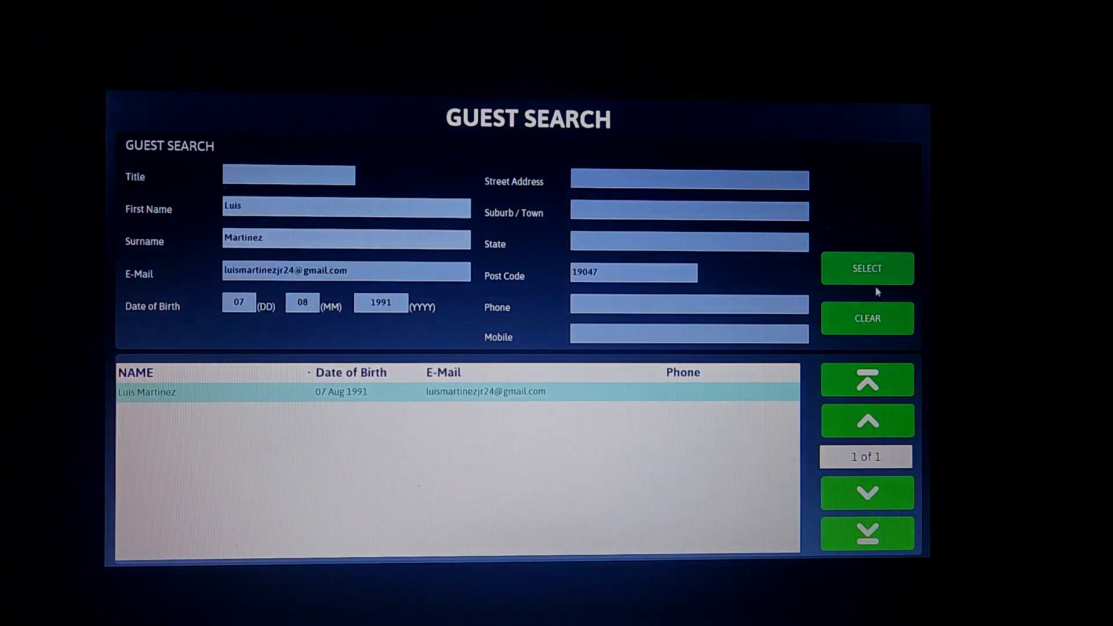
pyautogui.click(867, 269)
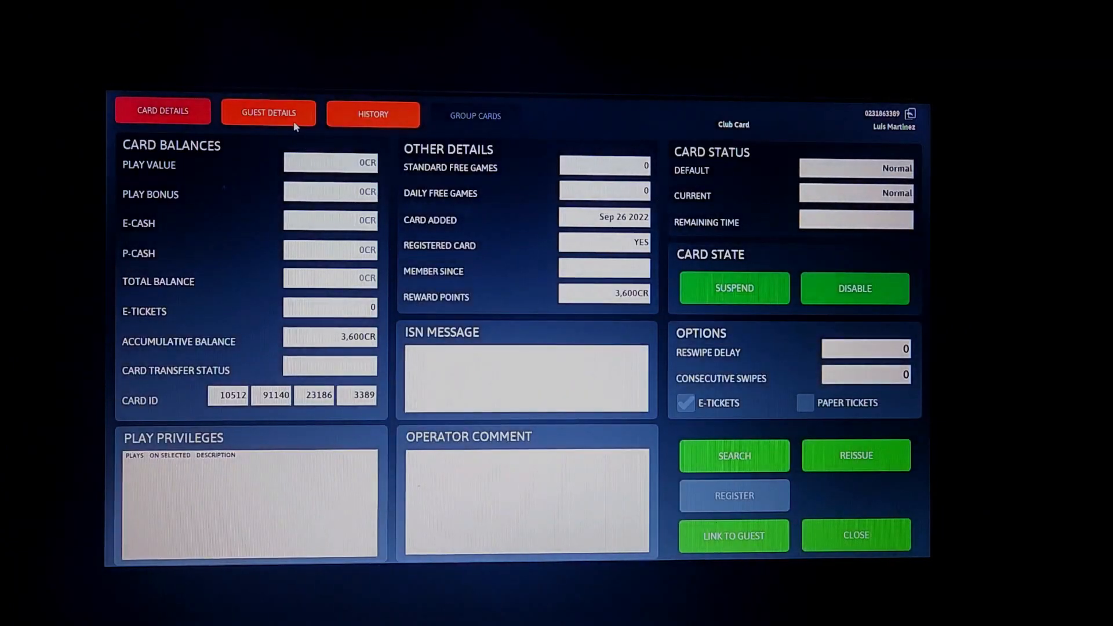
# Review the card's Guest Details, History and balances, then close card maintenance
pyautogui.click(268, 113)
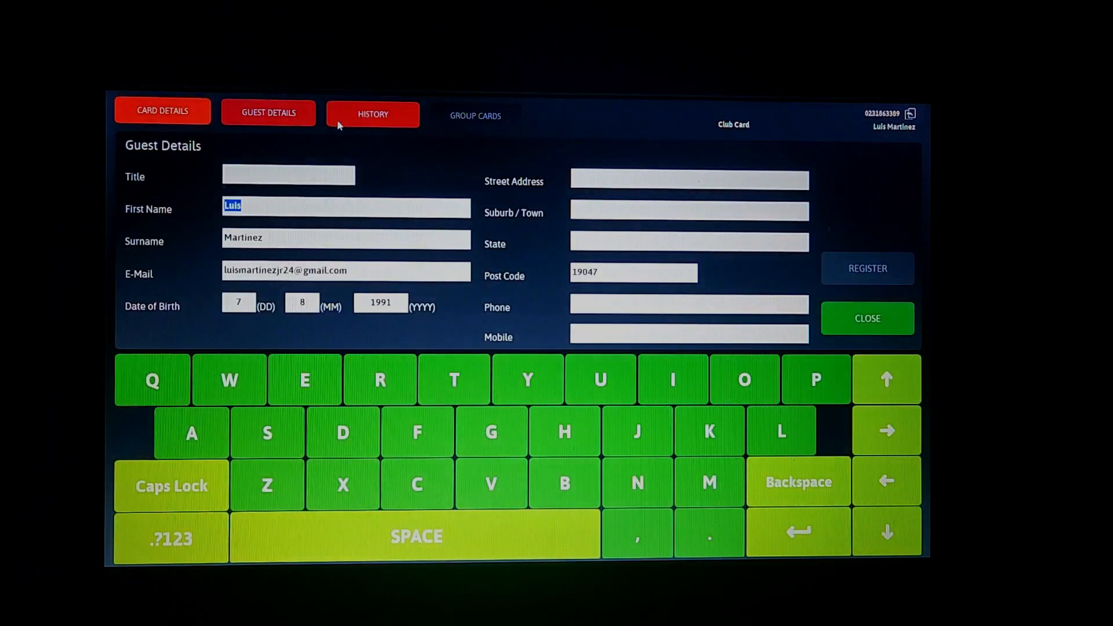
pyautogui.click(373, 115)
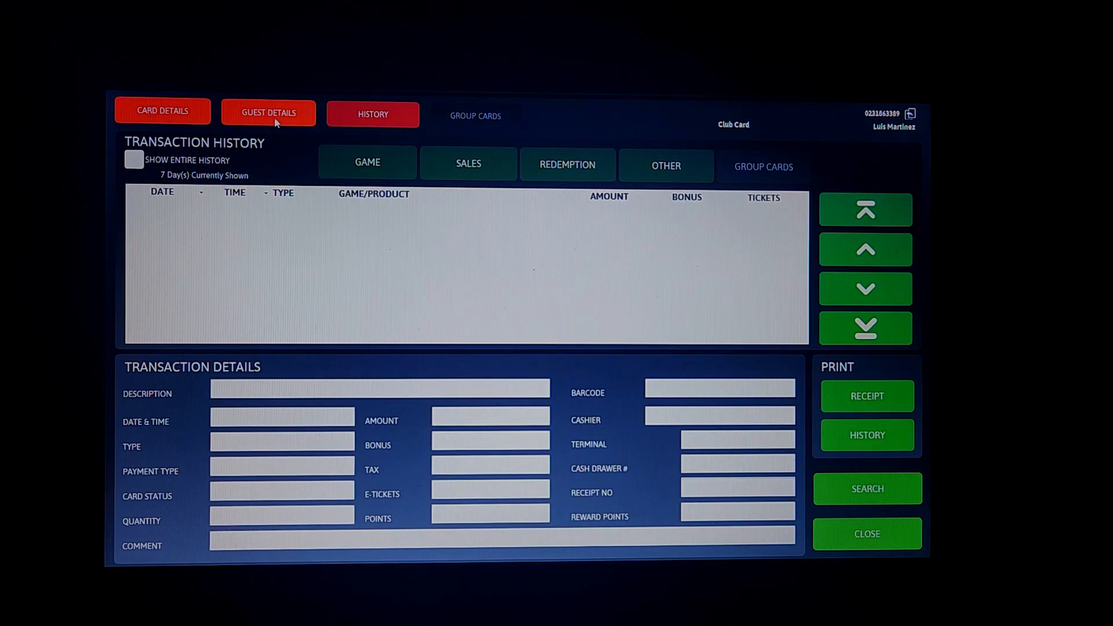
pyautogui.click(163, 110)
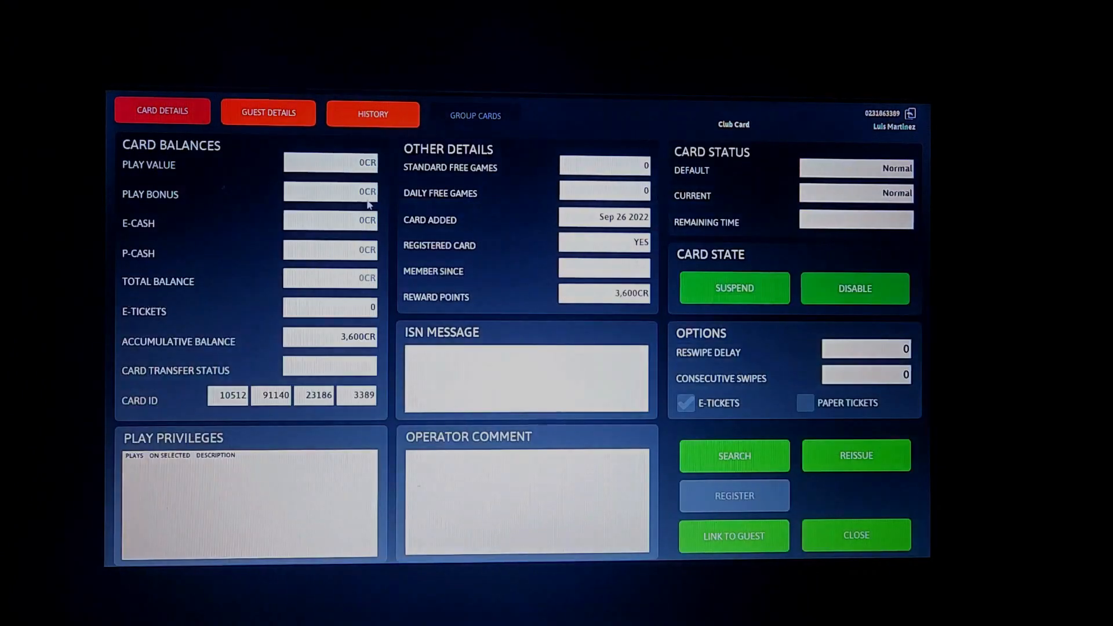
pyautogui.moveTo(841, 475)
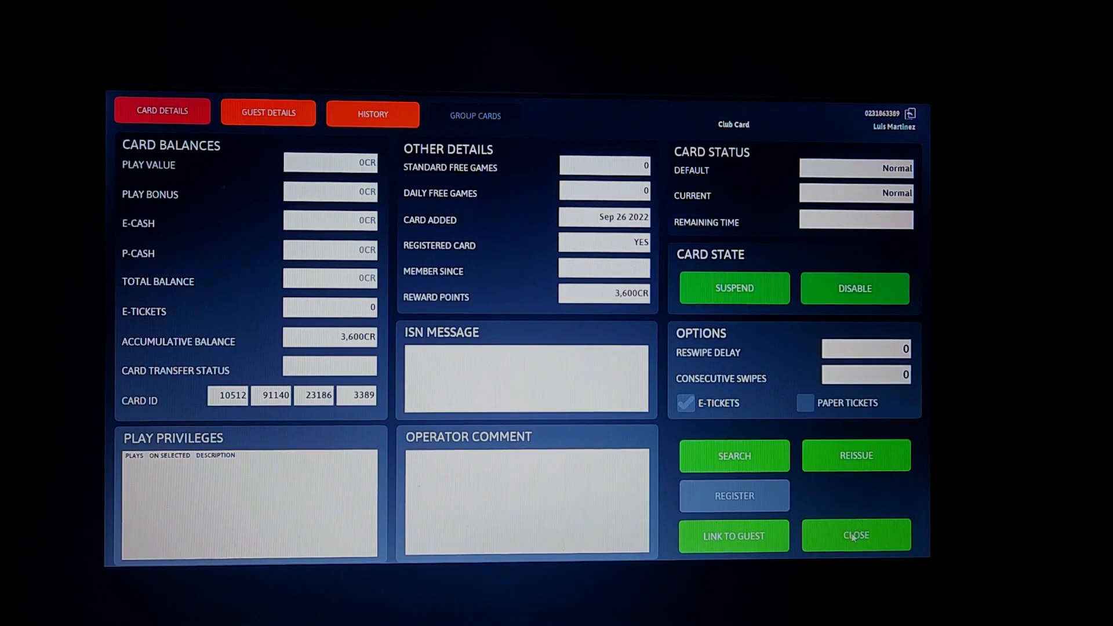
pyautogui.click(856, 536)
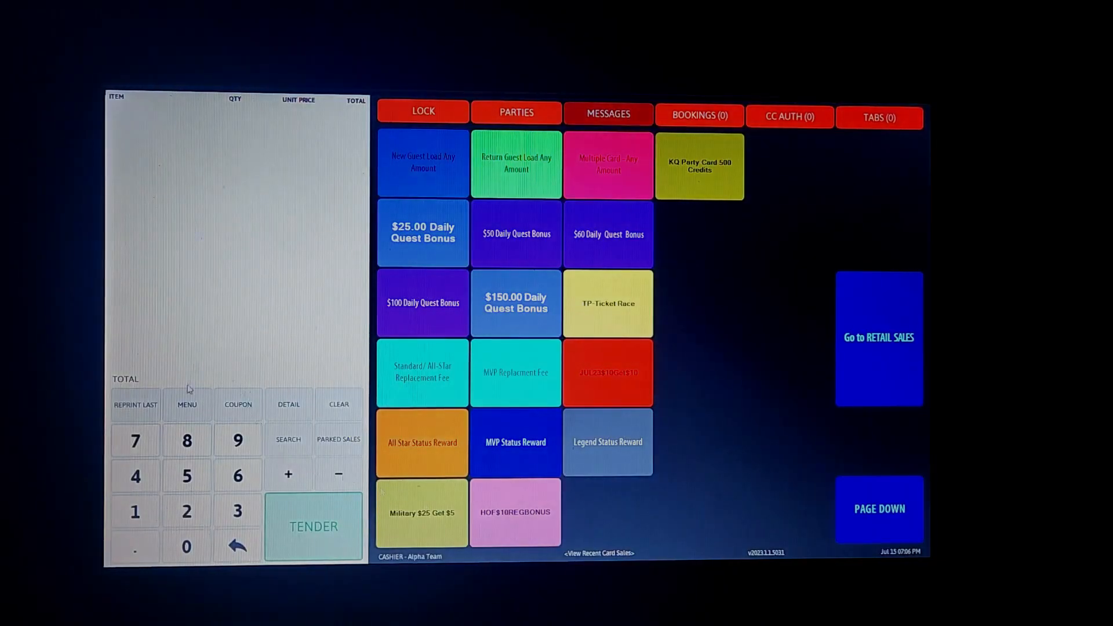
# Open Combine Cards from the technician menu and close it without combining
pyautogui.click(186, 404)
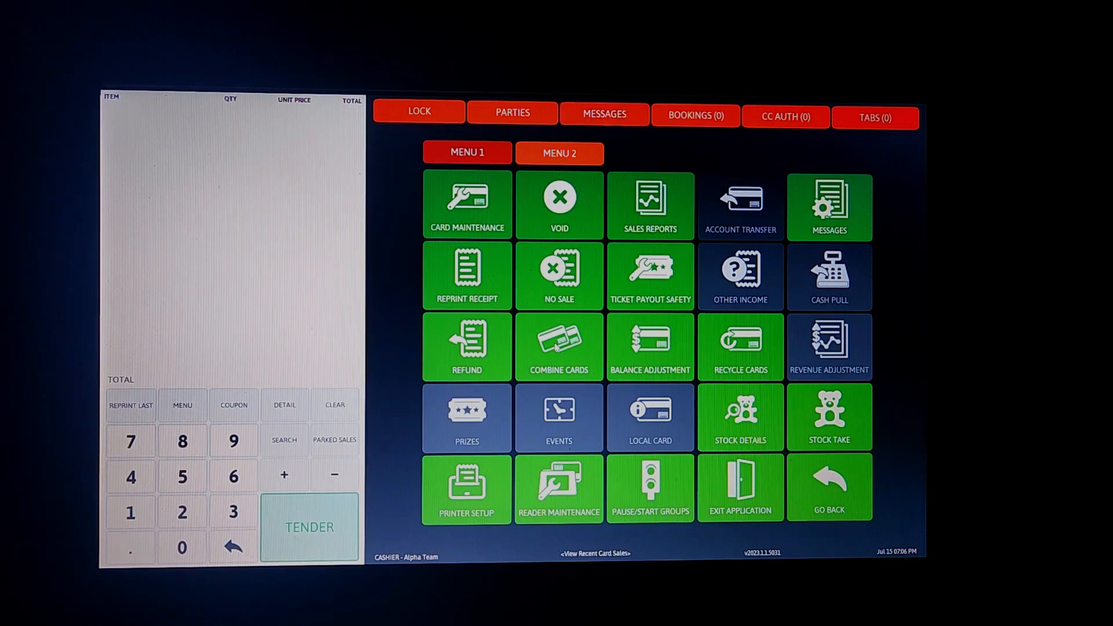
pyautogui.click(559, 347)
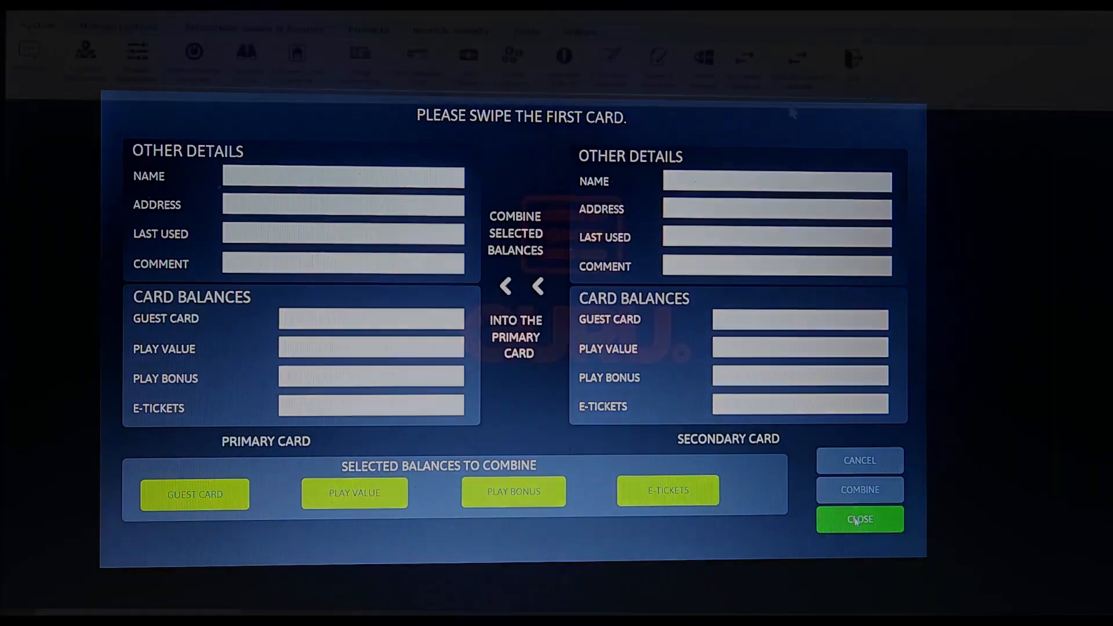
pyautogui.click(860, 519)
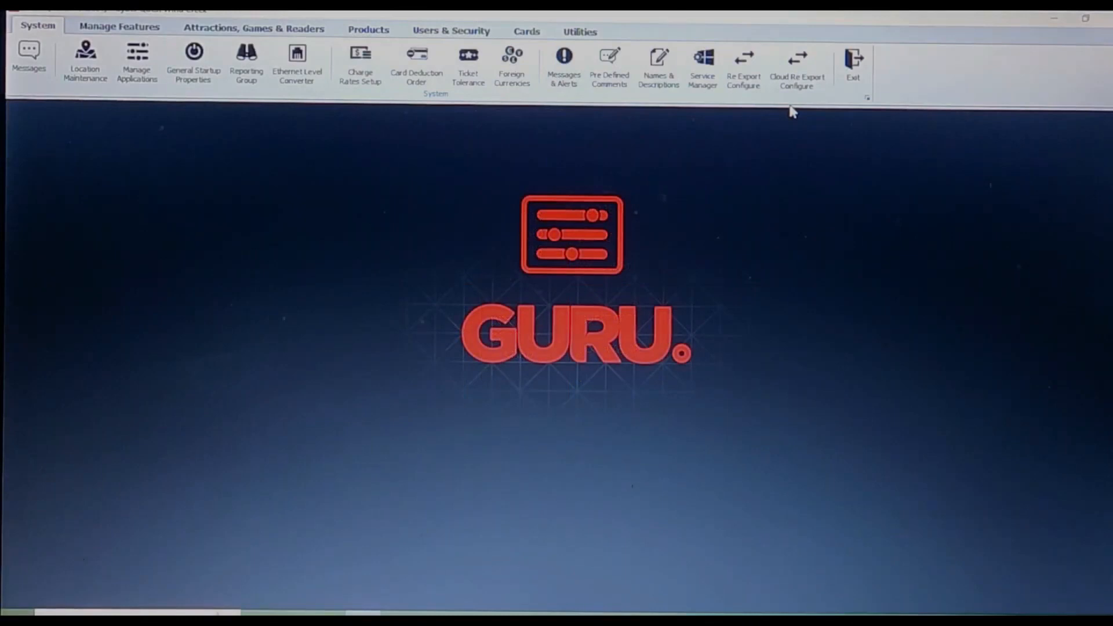